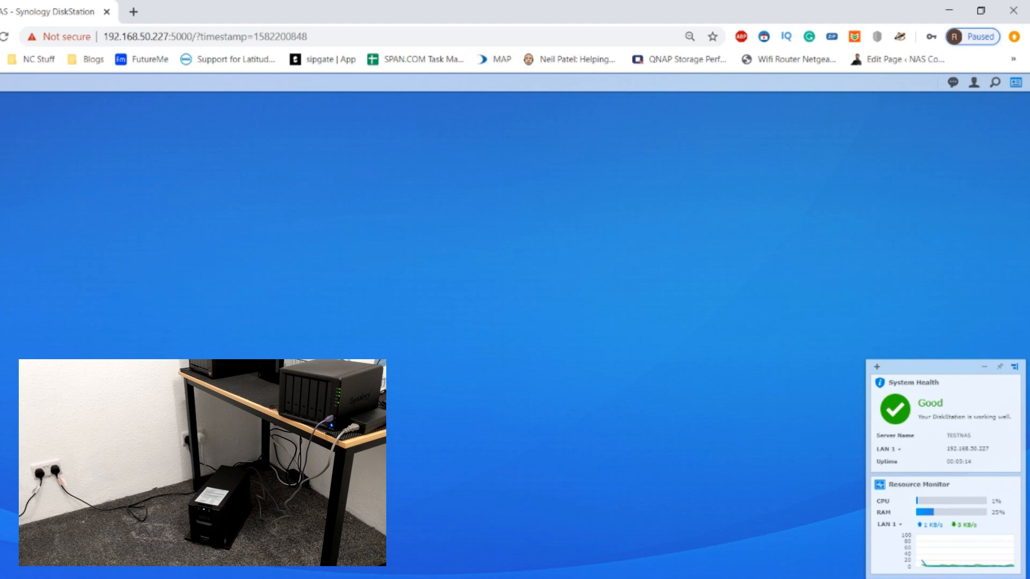
mouse_move(84, 300)
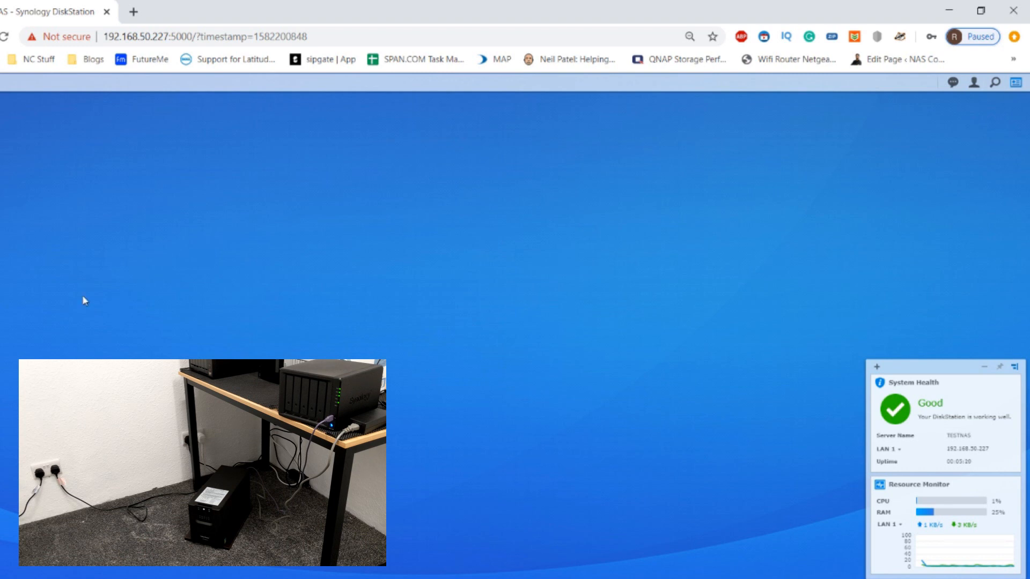
mouse_move(24, 198)
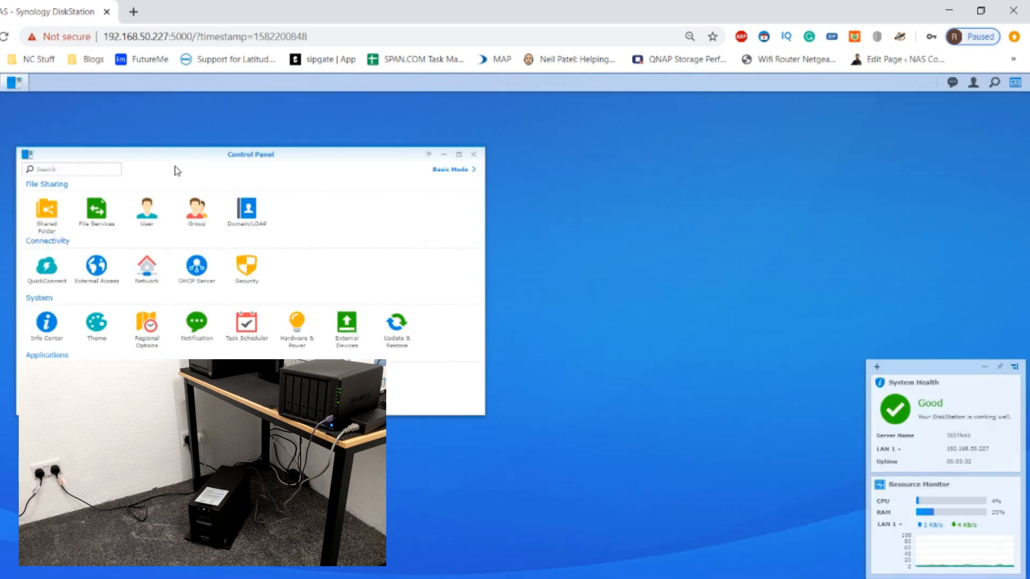
mouse_move(284, 339)
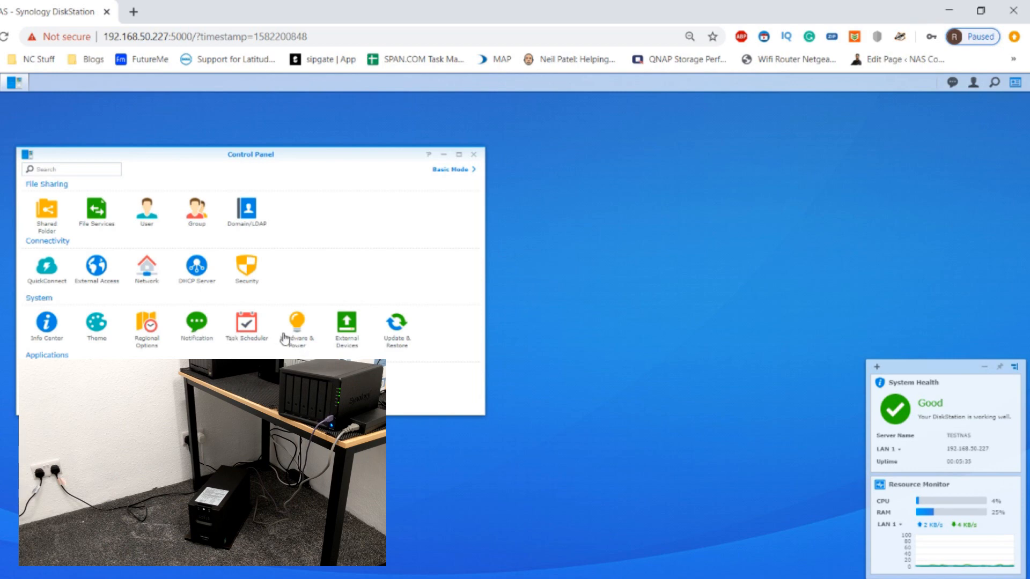
Show the UPS page of Hardware & Power, reporting a connected UPS
left_click(296, 326)
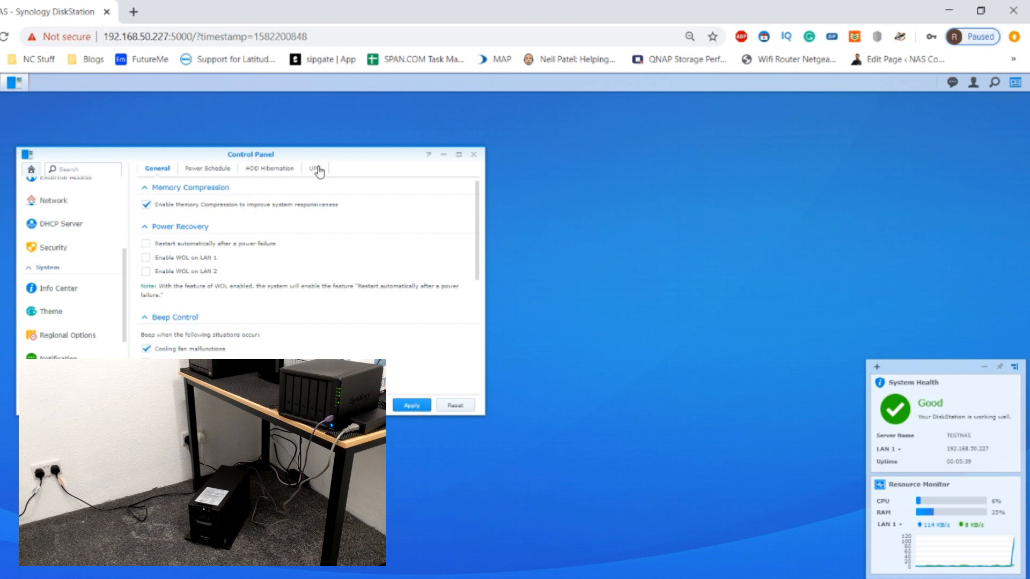
left_click(313, 168)
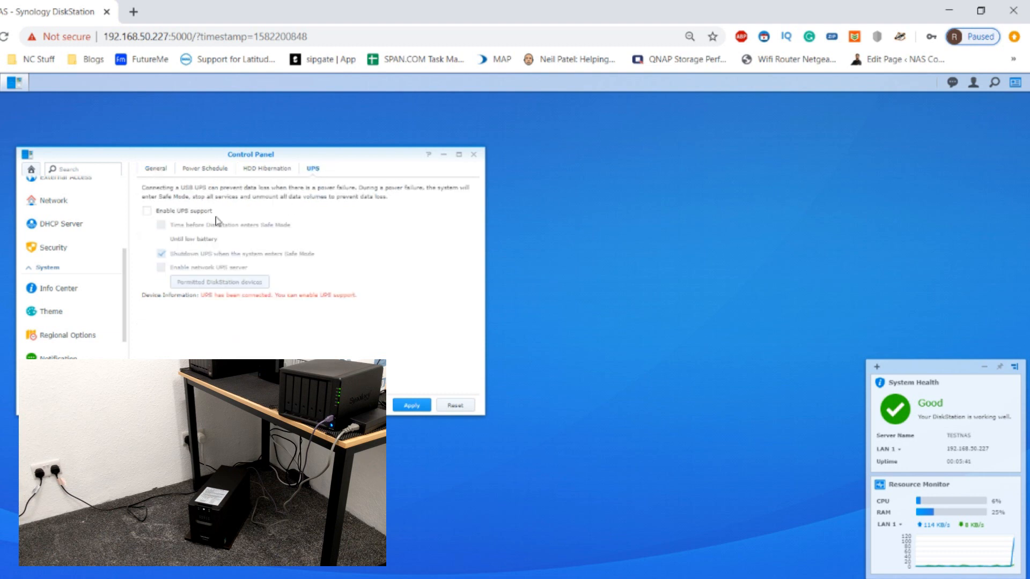
mouse_move(212, 301)
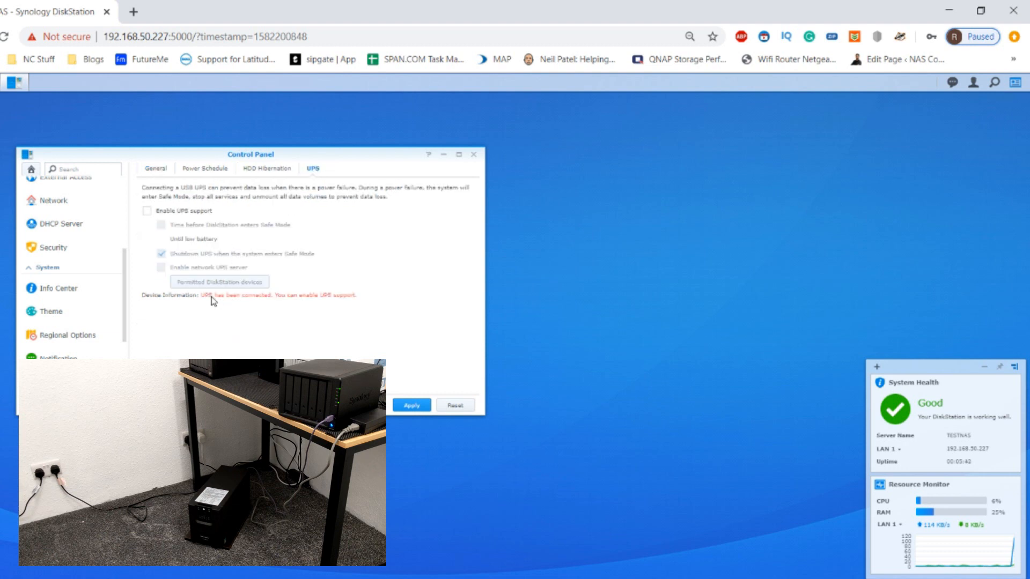
mouse_move(301, 299)
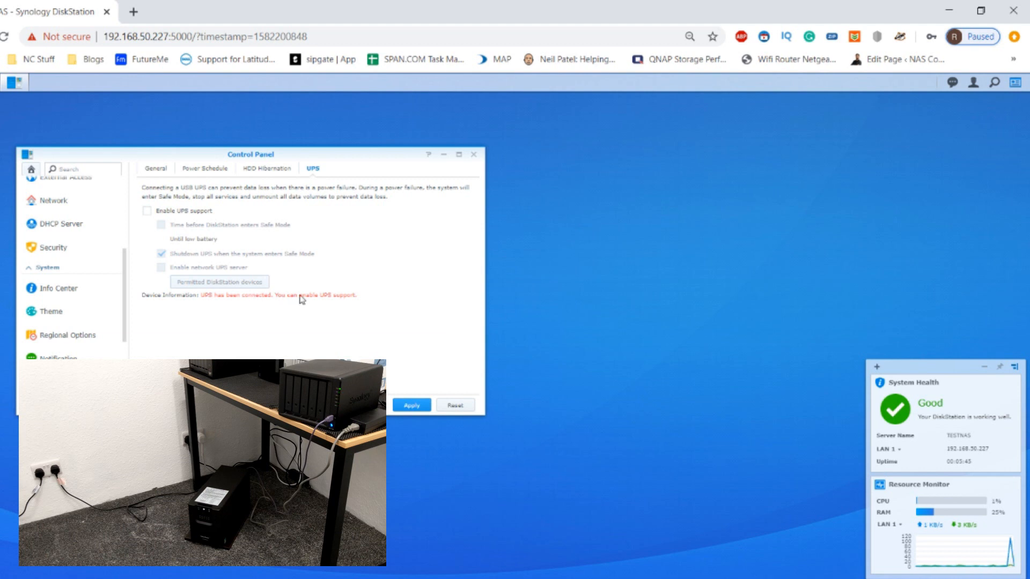
mouse_move(174, 228)
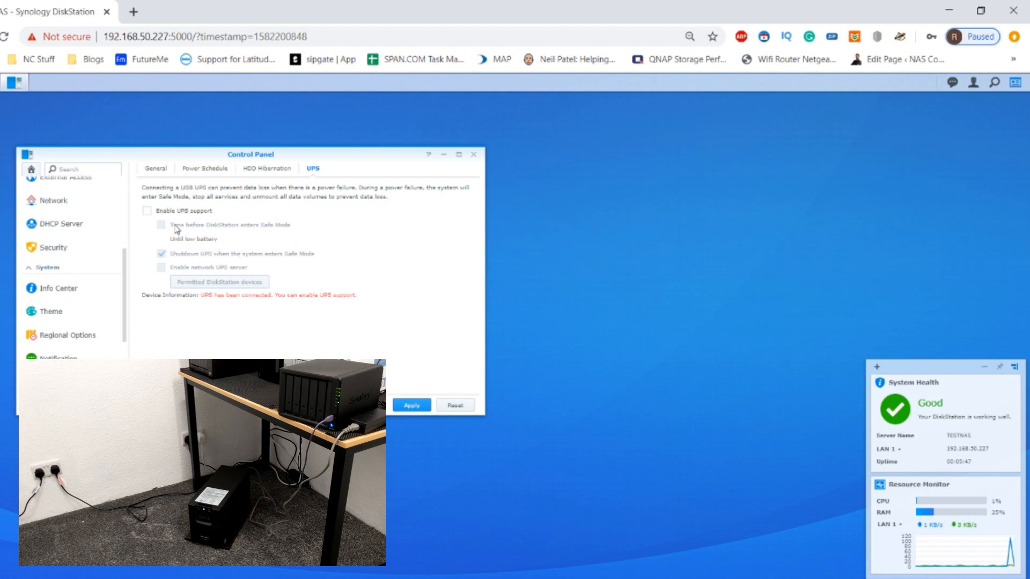
Tick Enable UPS support so the safe mode and shutdown options become available
left_click(147, 212)
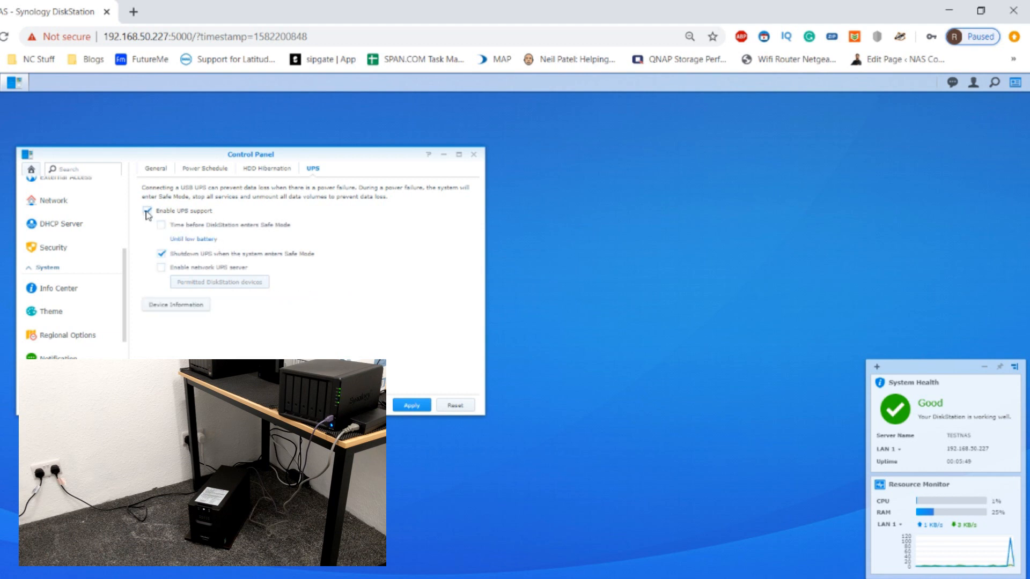
left_click(161, 211)
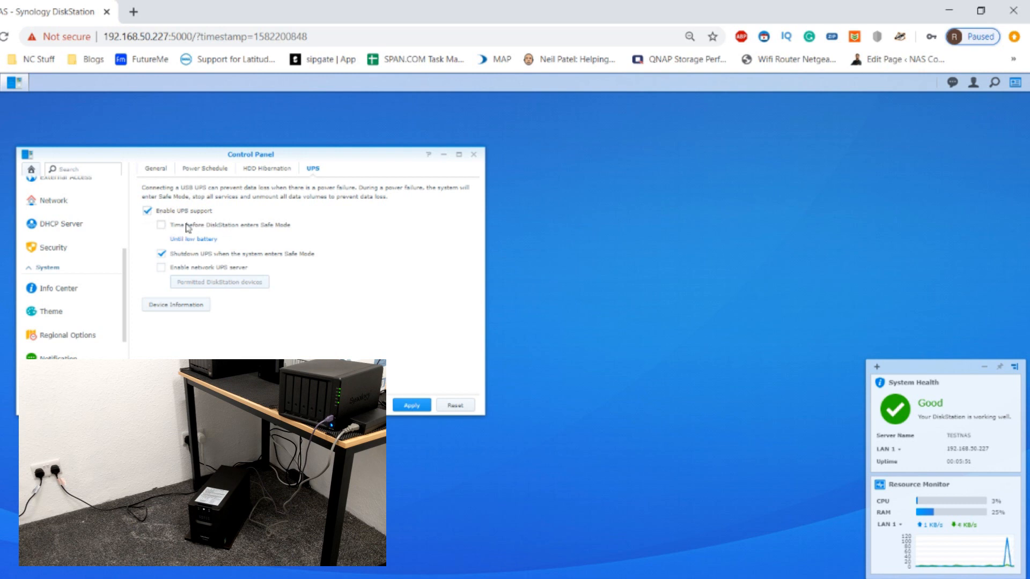
mouse_move(179, 285)
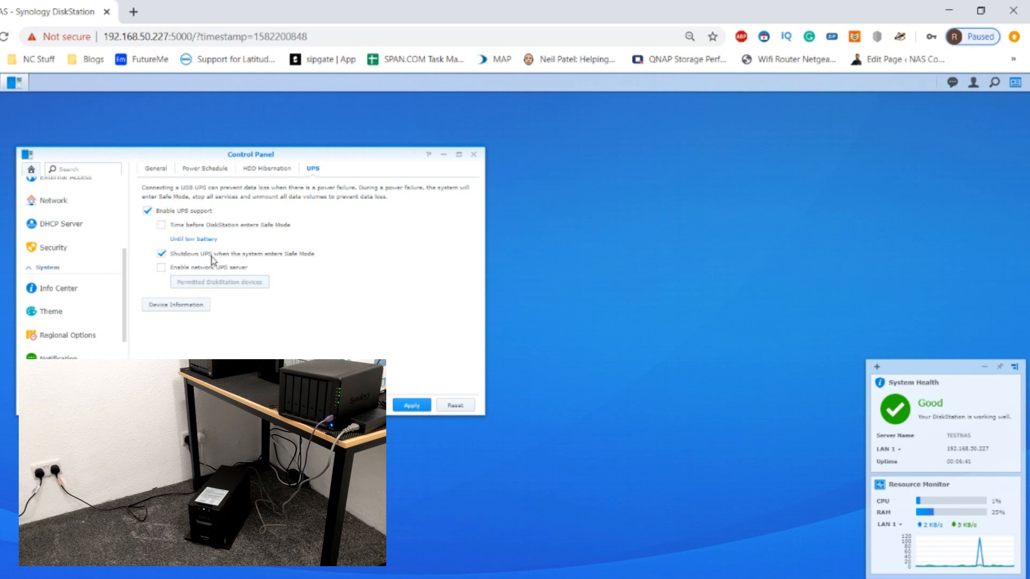
mouse_move(189, 225)
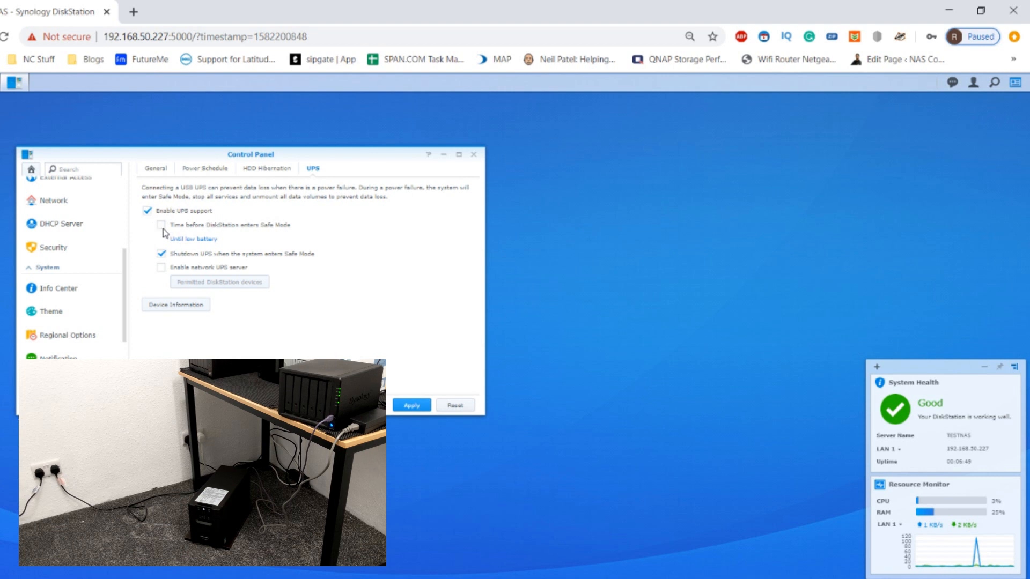
left_click(161, 227)
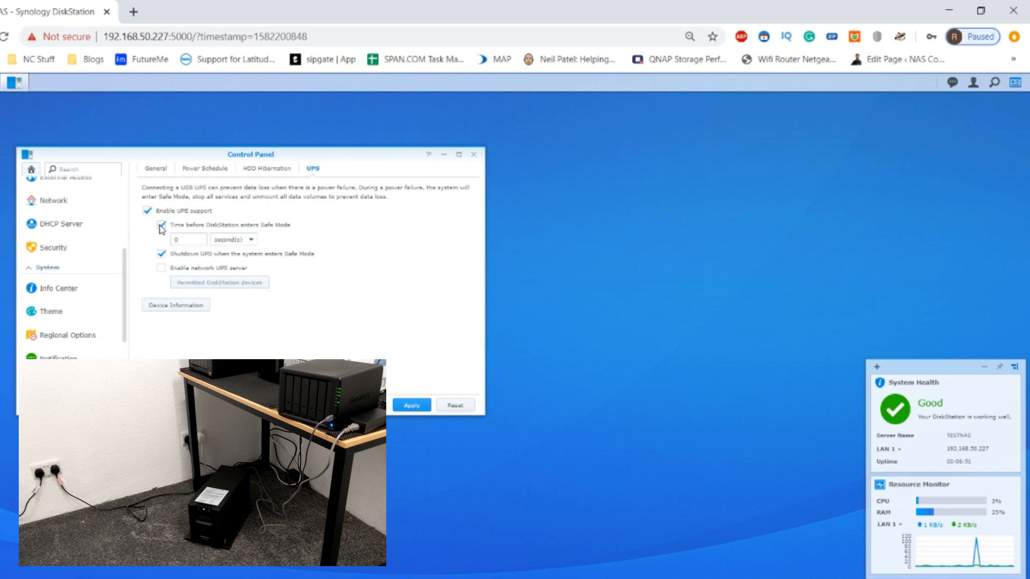
left_click(162, 224)
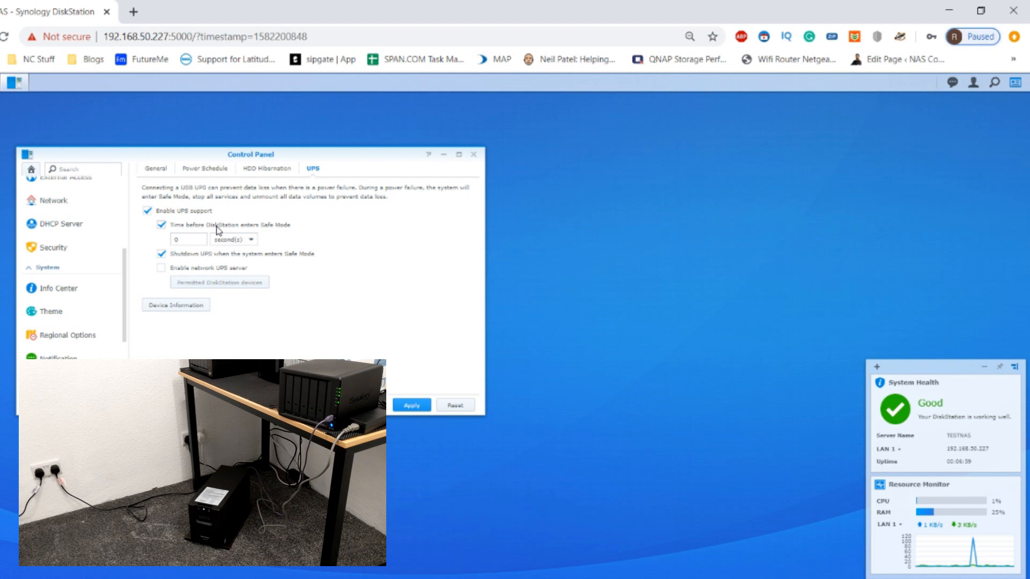
left_click(189, 239)
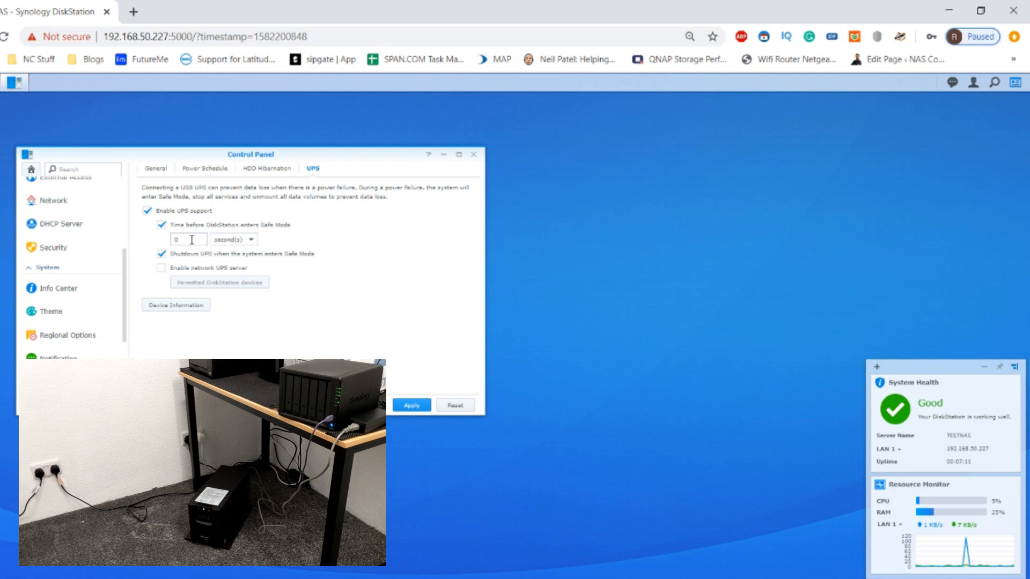
mouse_move(217, 239)
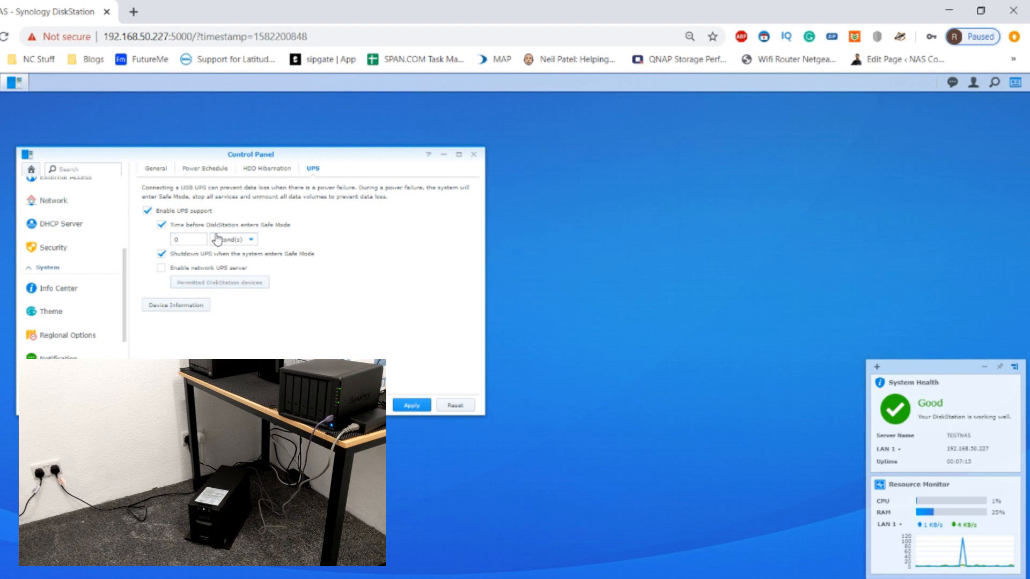
left_click(186, 240)
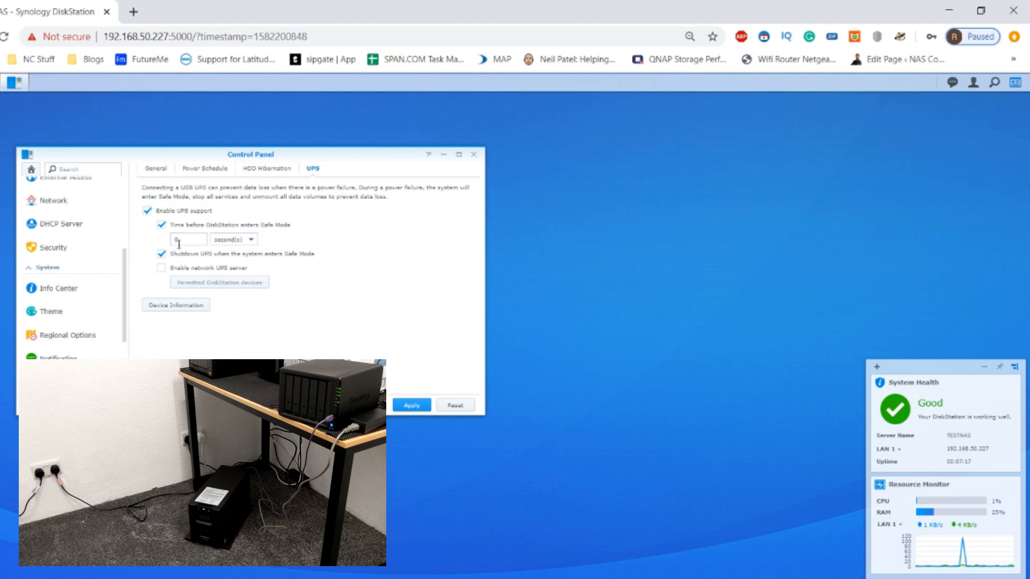
mouse_move(262, 226)
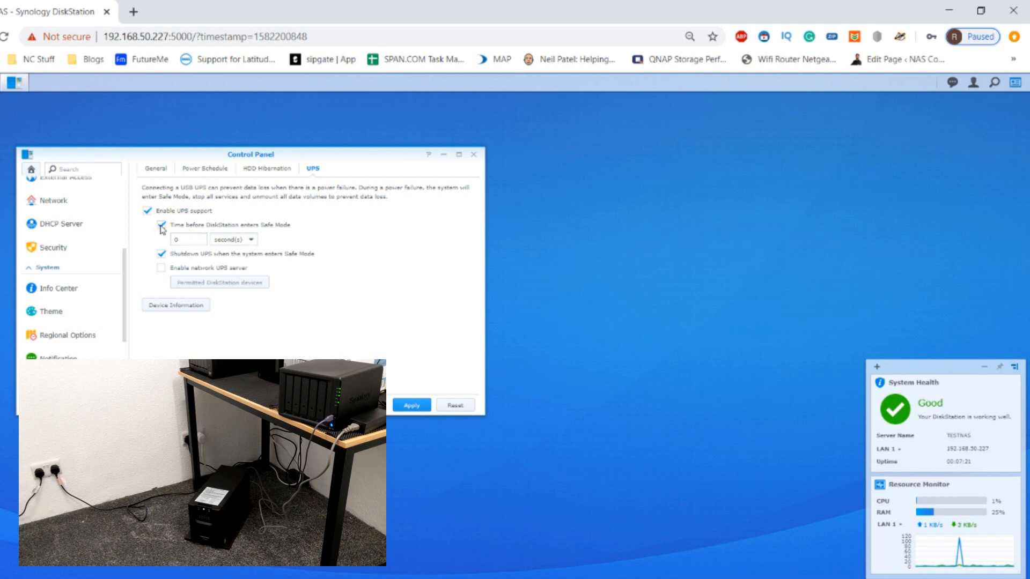
left_click(161, 224)
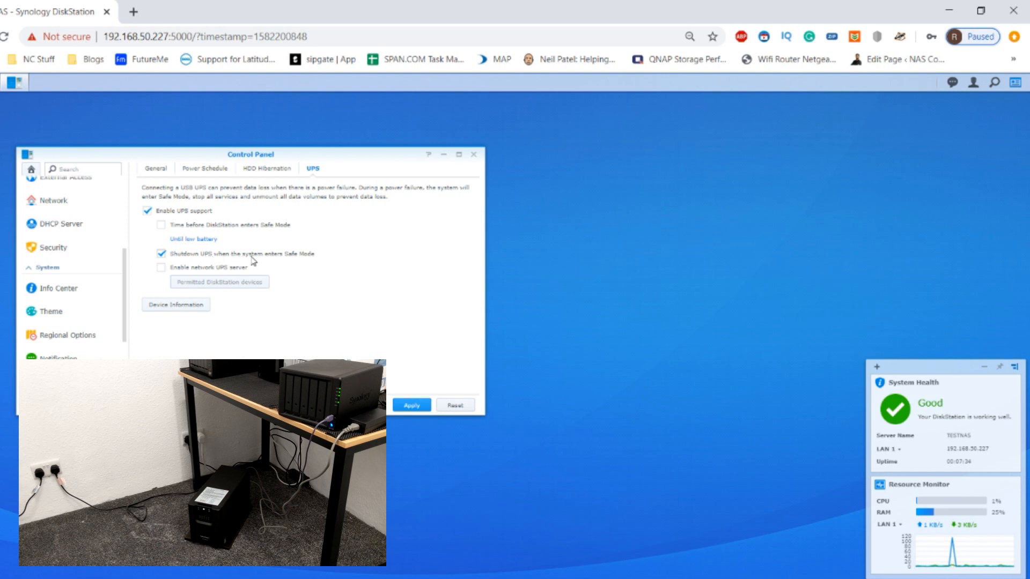
mouse_move(194, 253)
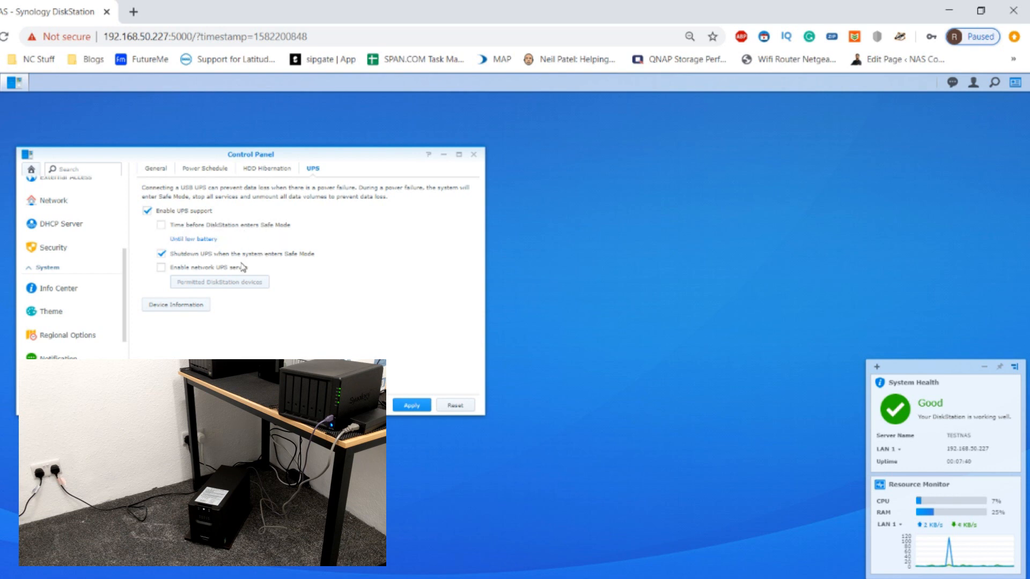
mouse_move(220, 243)
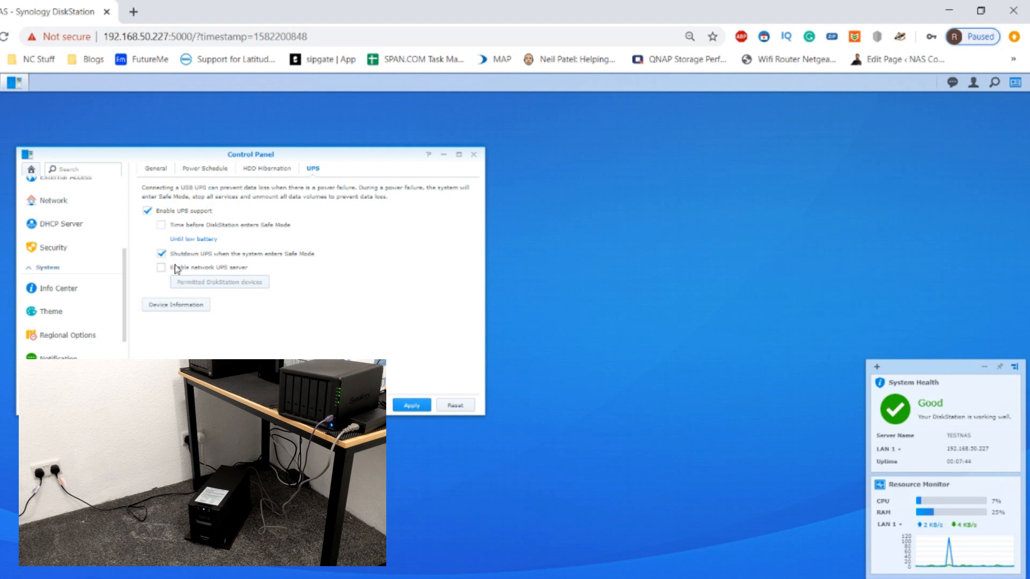
left_click(162, 267)
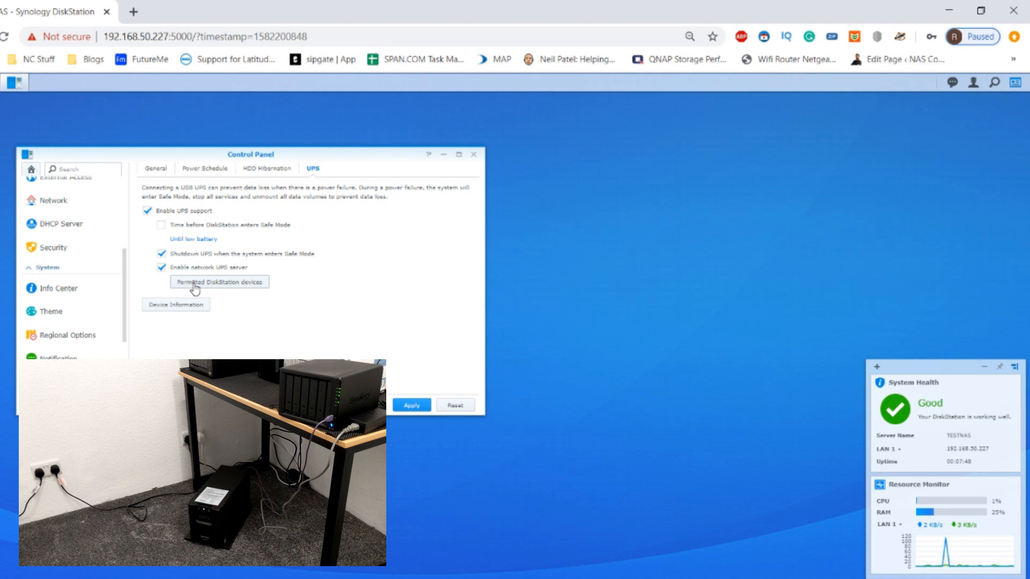
left_click(162, 267)
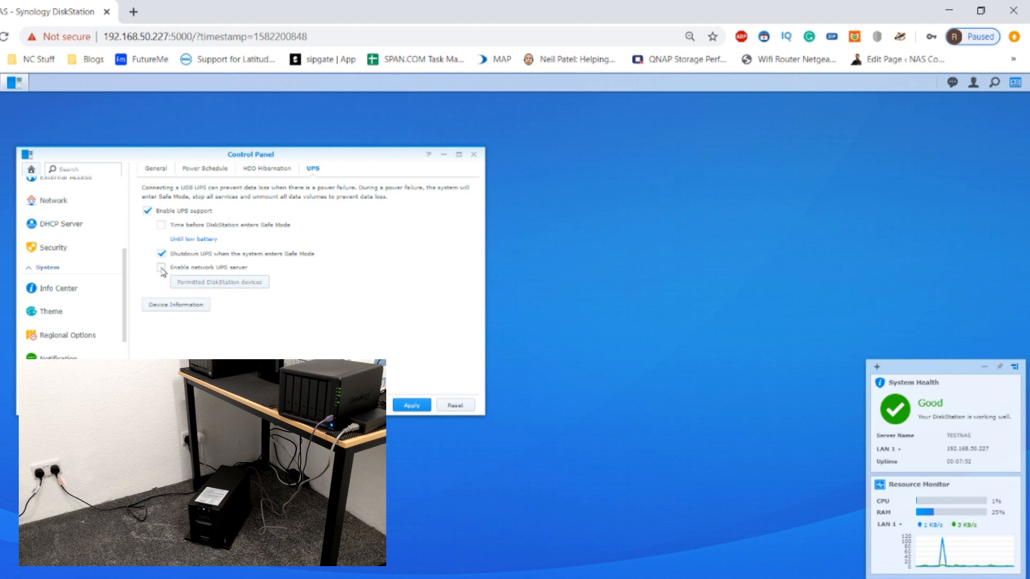
left_click(175, 303)
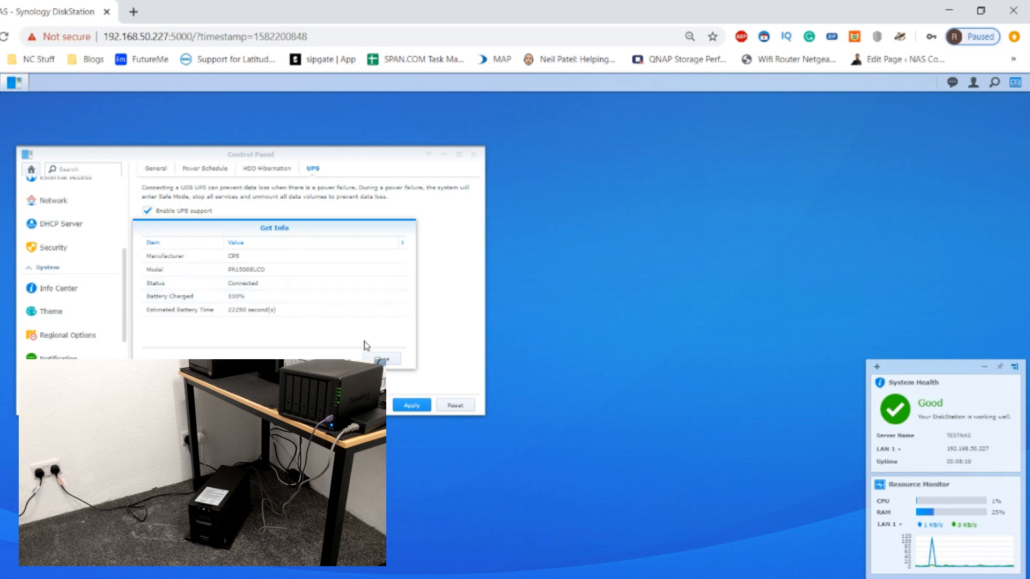
left_click(382, 358)
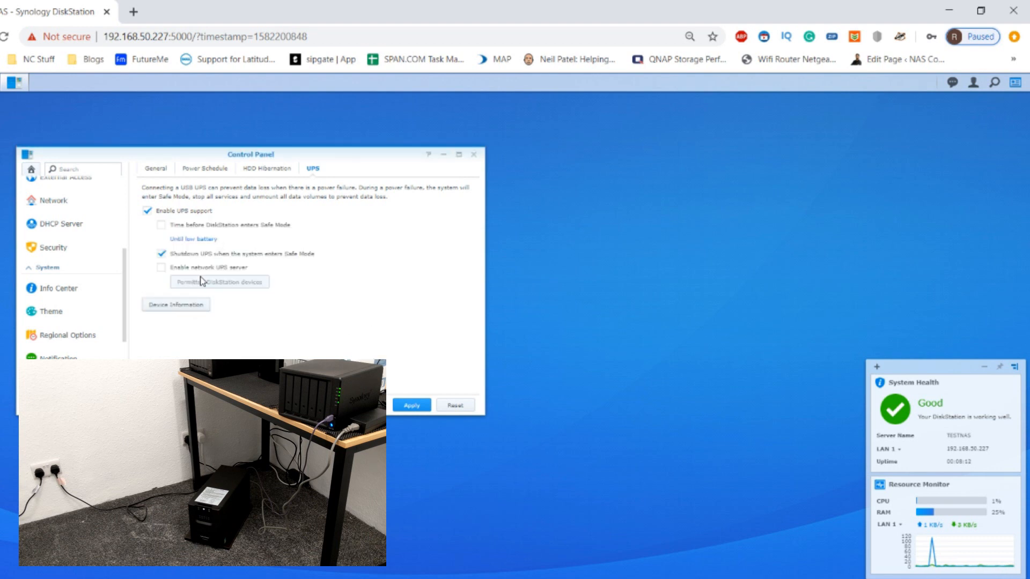
scroll("up", 3)
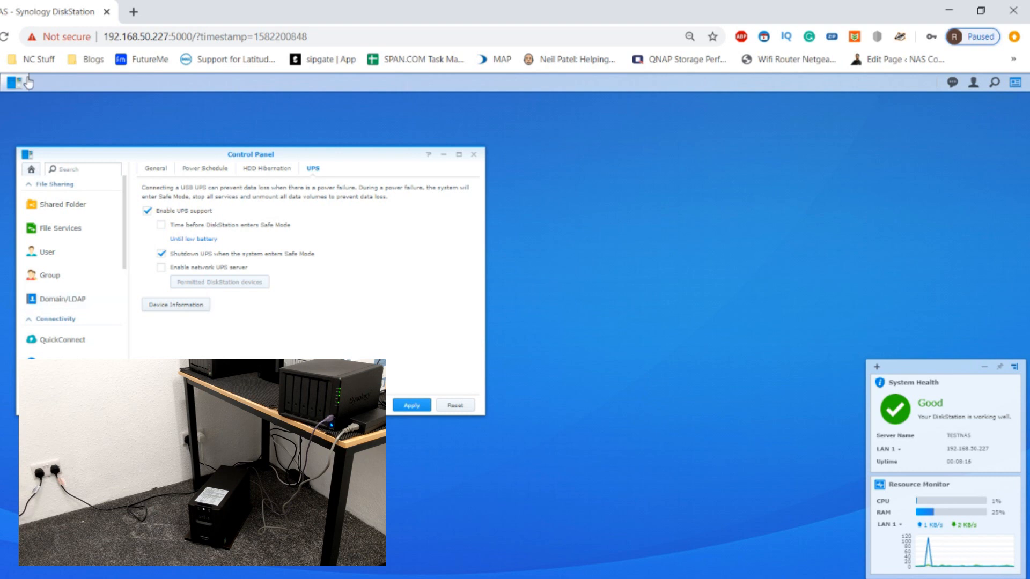
mouse_move(550, 325)
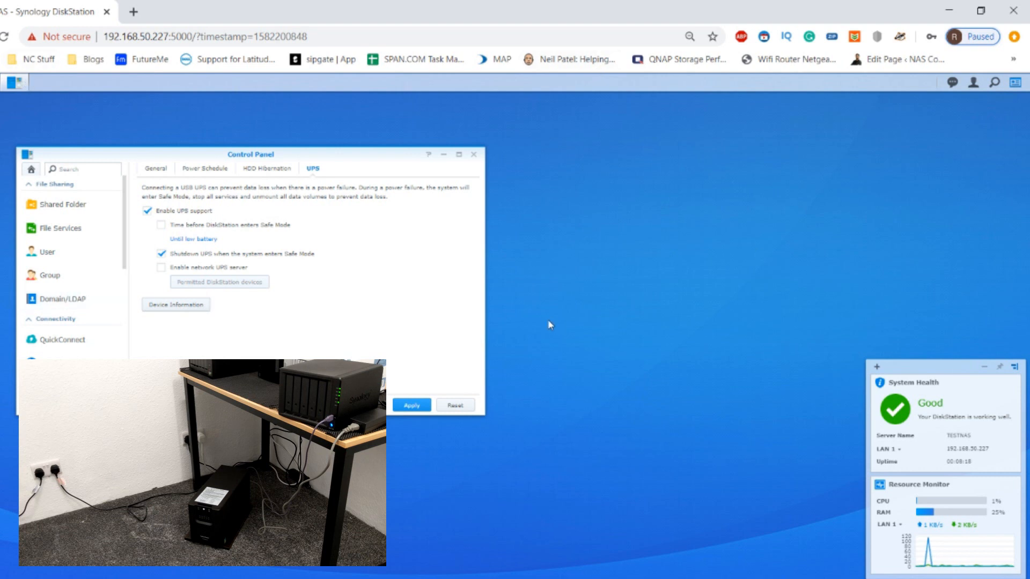
mouse_move(224, 328)
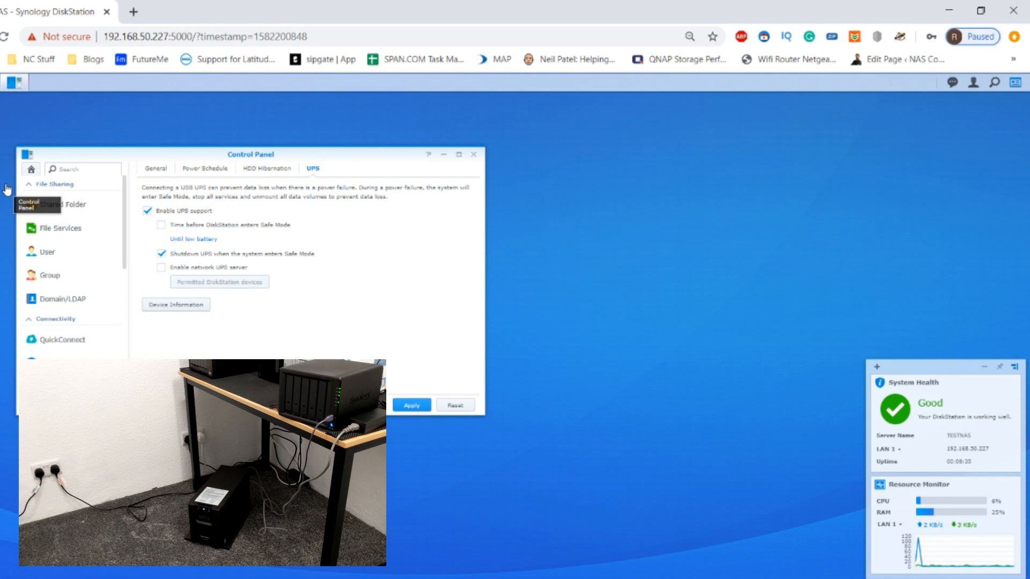
mouse_move(328, 293)
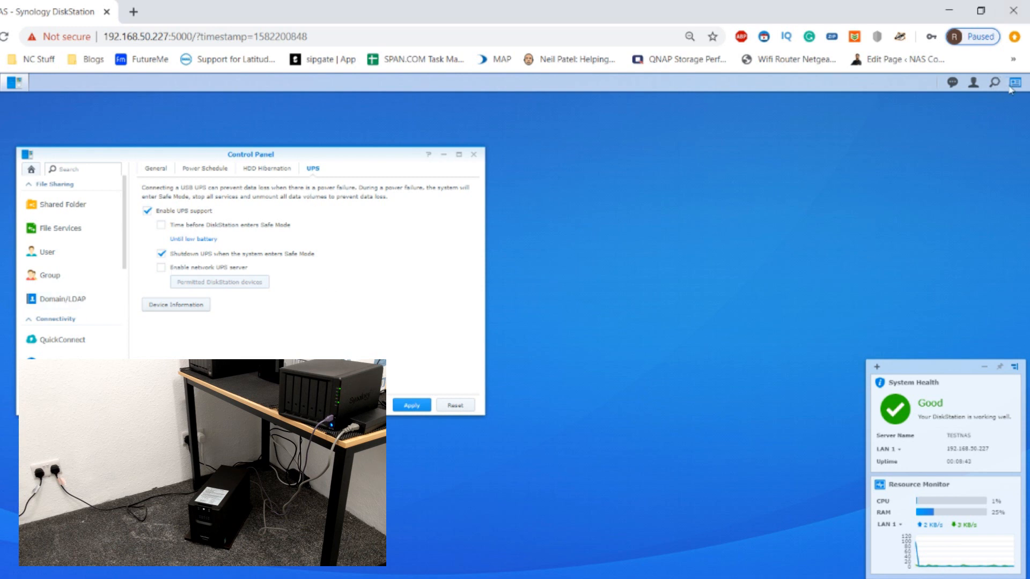
mouse_move(938, 98)
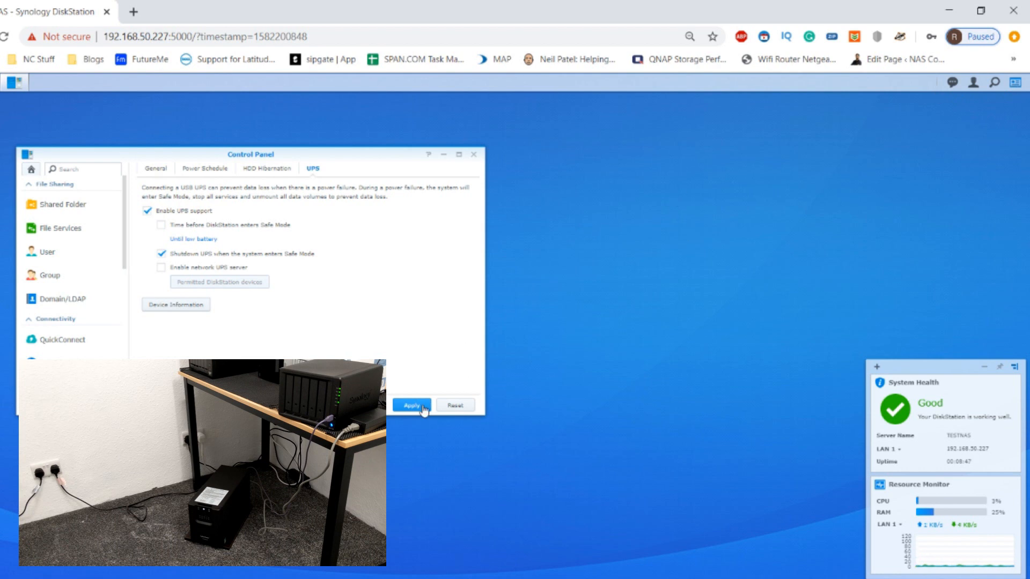
left_click(412, 405)
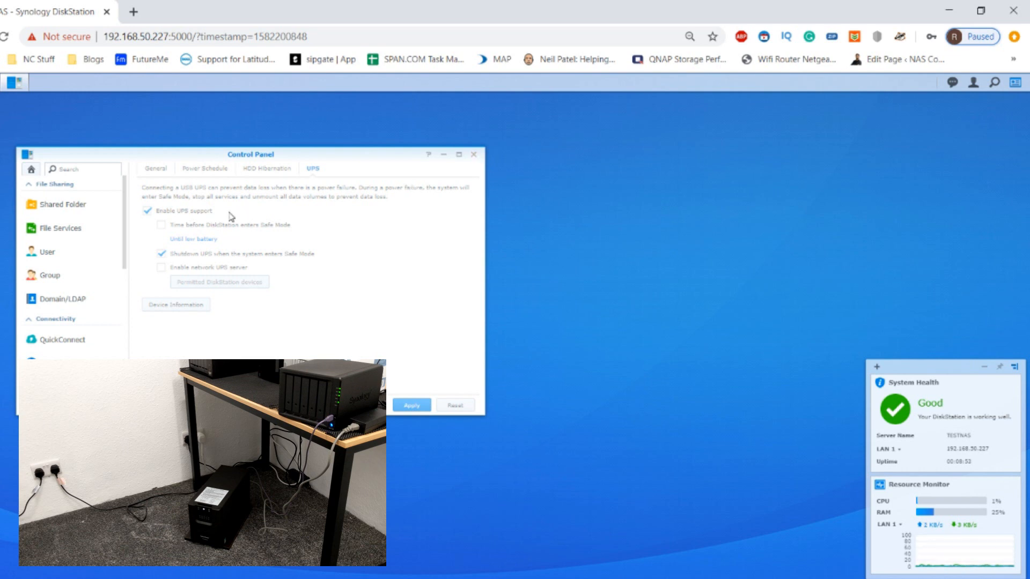
mouse_move(294, 235)
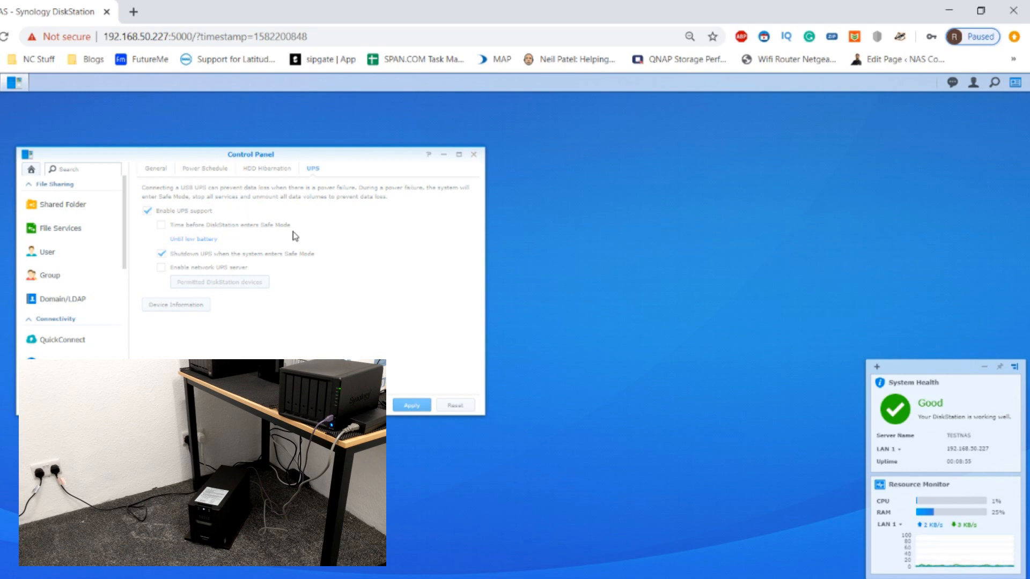
mouse_move(212, 256)
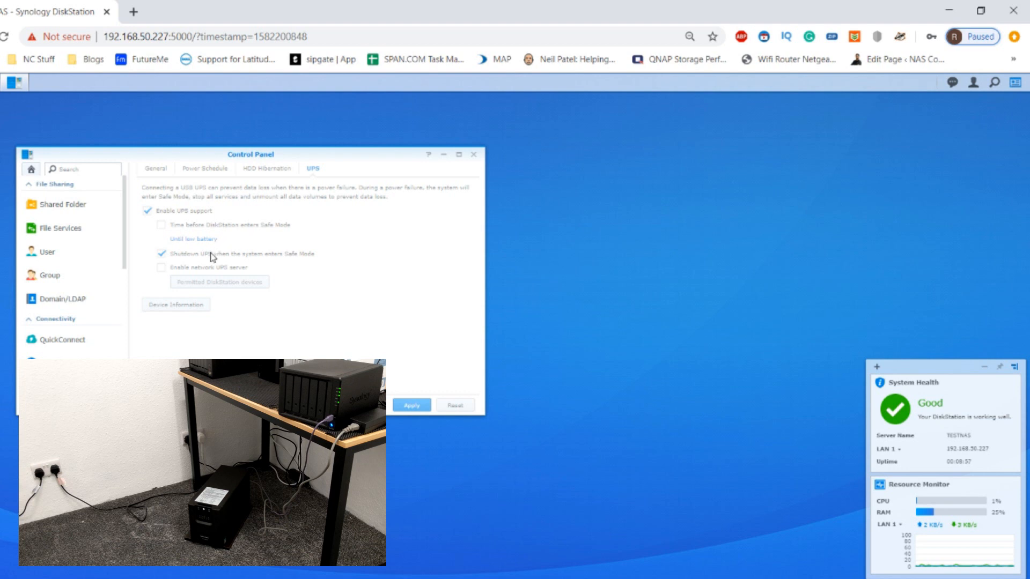
mouse_move(241, 259)
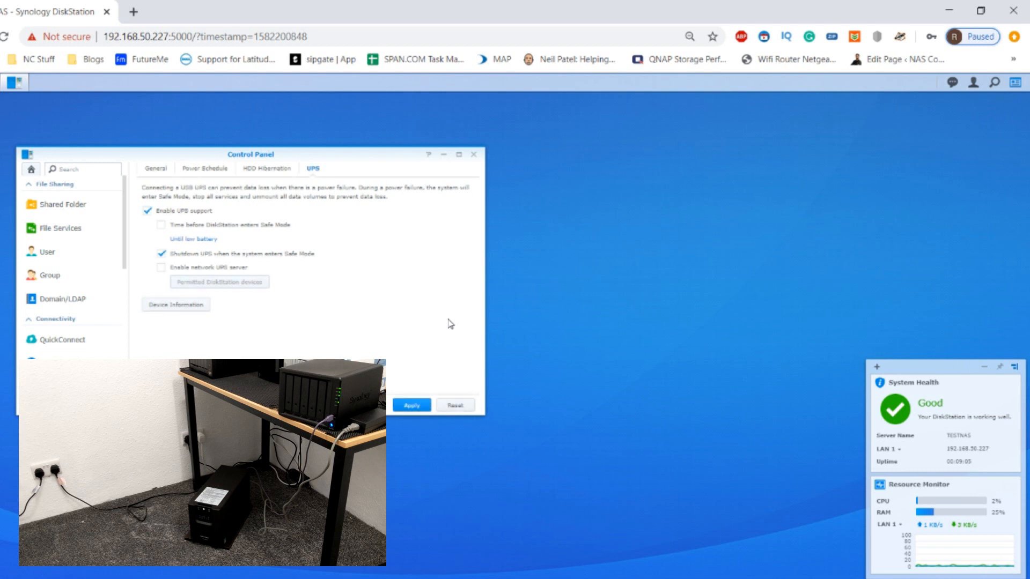
mouse_move(474, 156)
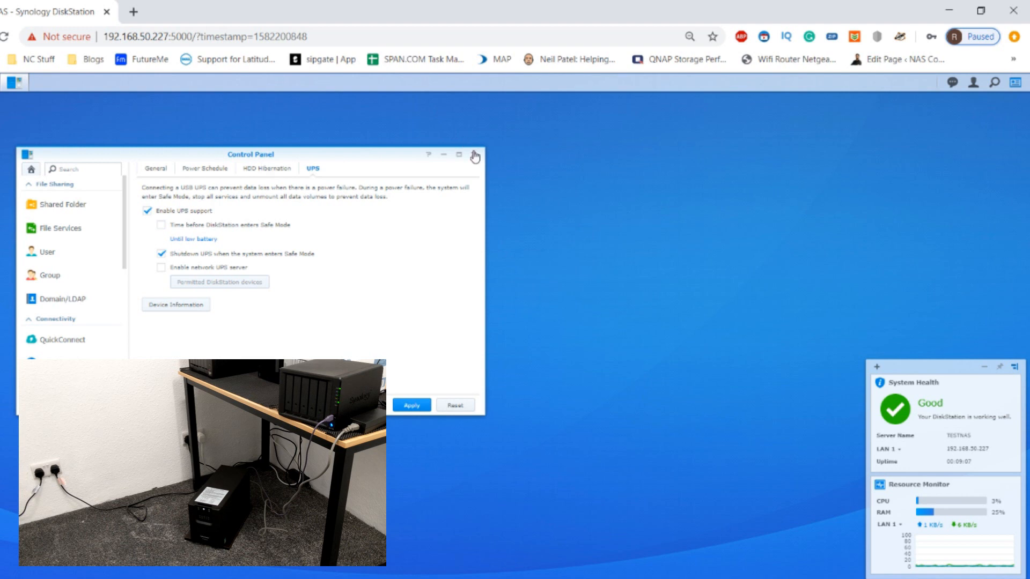
Close Control Panel and launch File Station from the Main Menu
left_click(473, 156)
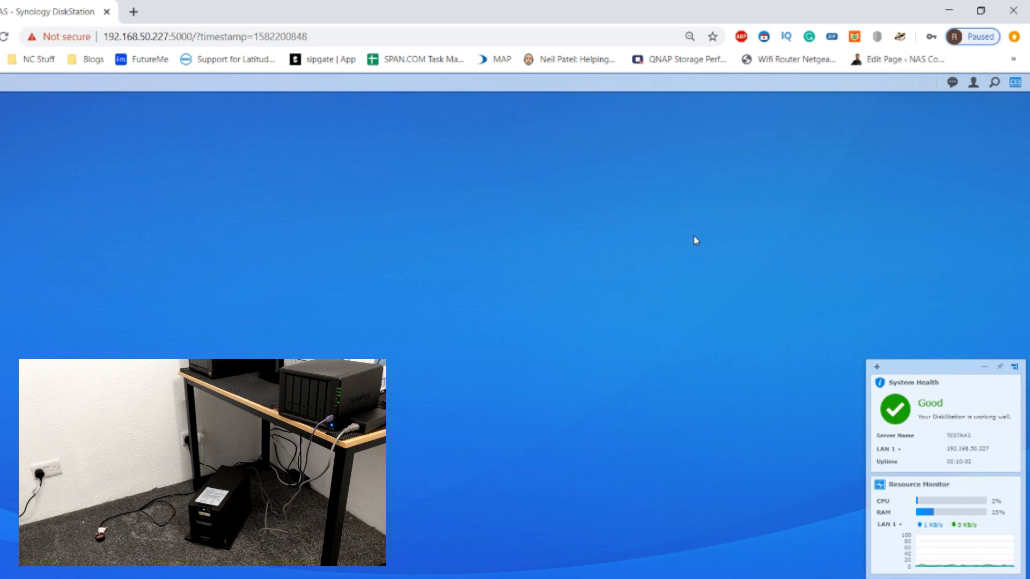
mouse_move(976, 72)
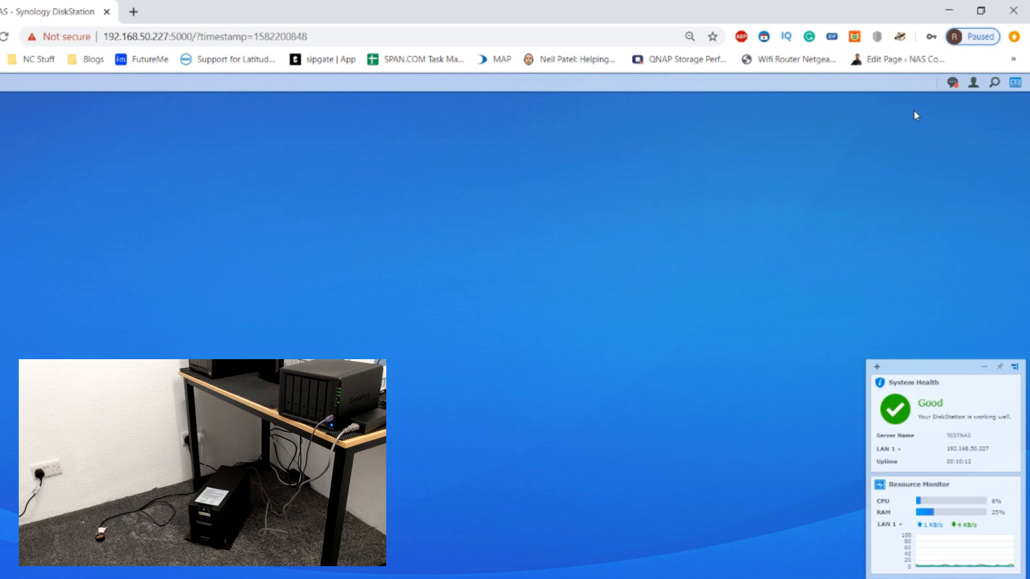
left_click(950, 83)
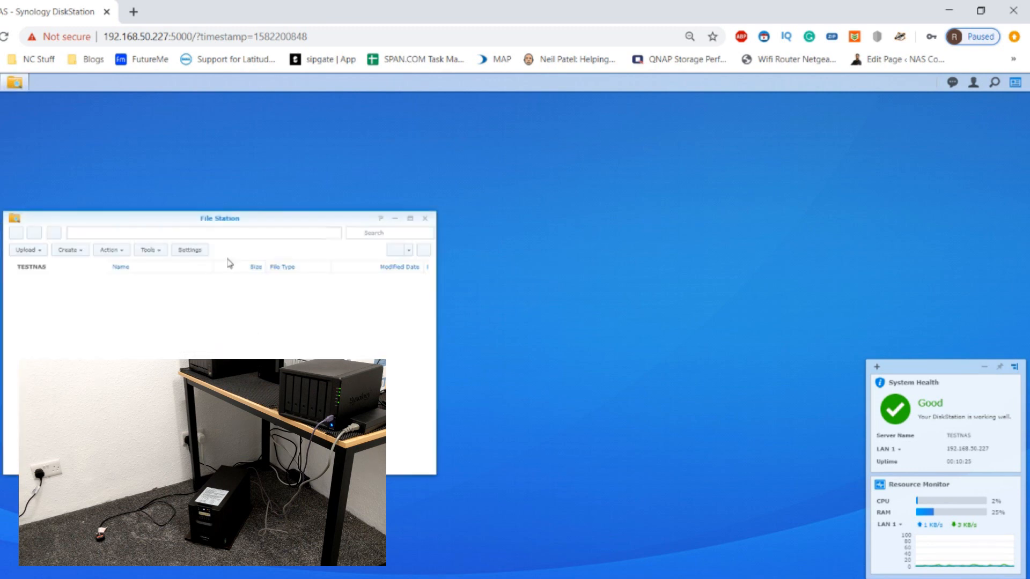
Copy the Christmas 19 folder from home into the RAID1TEST shared folder
left_click(31, 306)
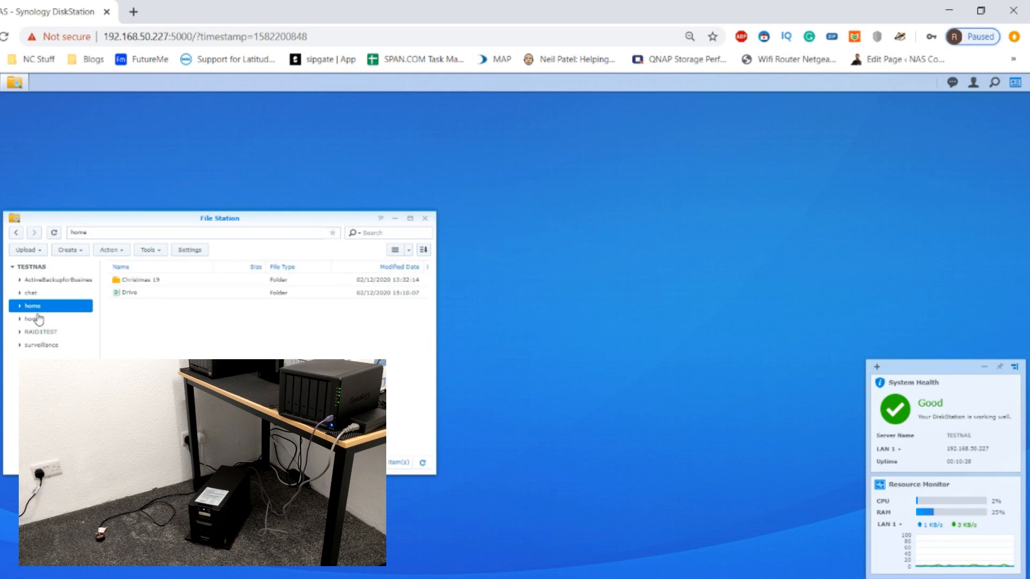
left_click(39, 331)
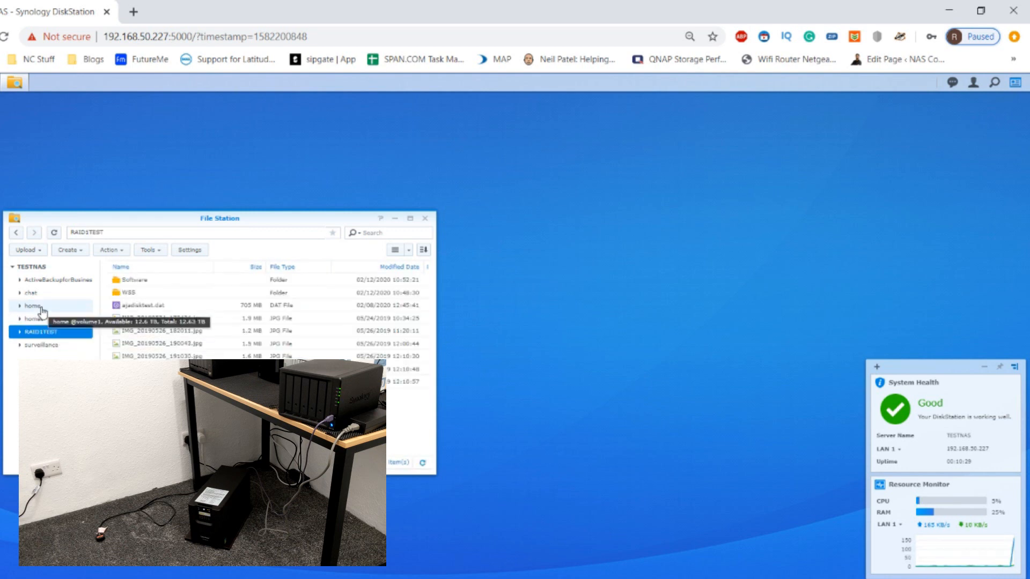
right_click(31, 306)
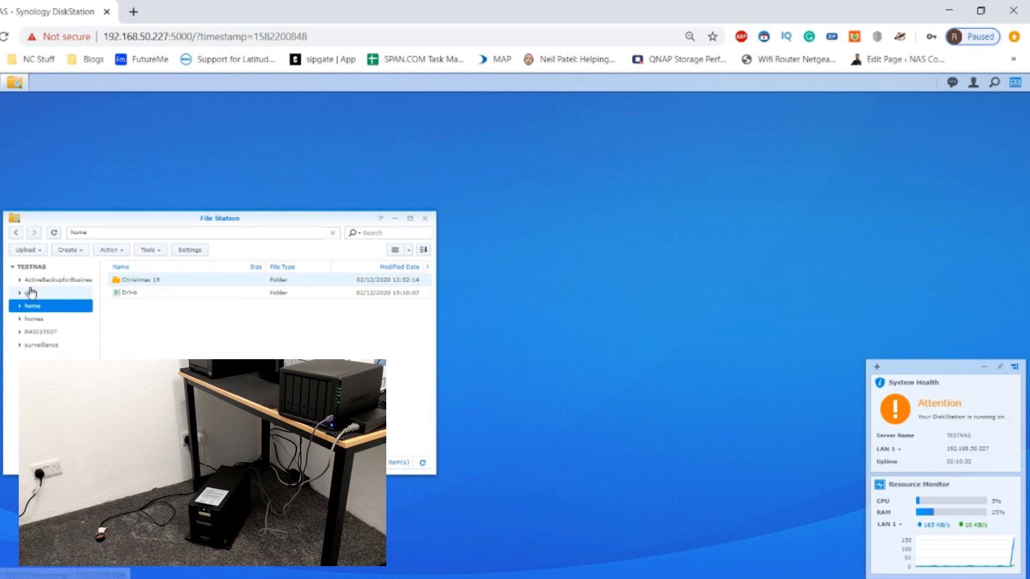
left_click(42, 332)
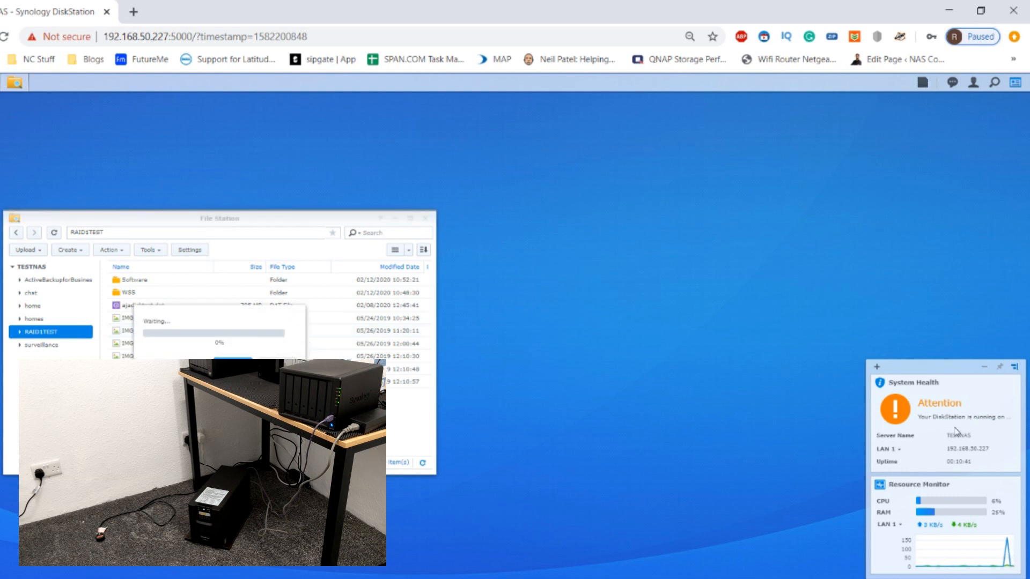
mouse_move(929, 98)
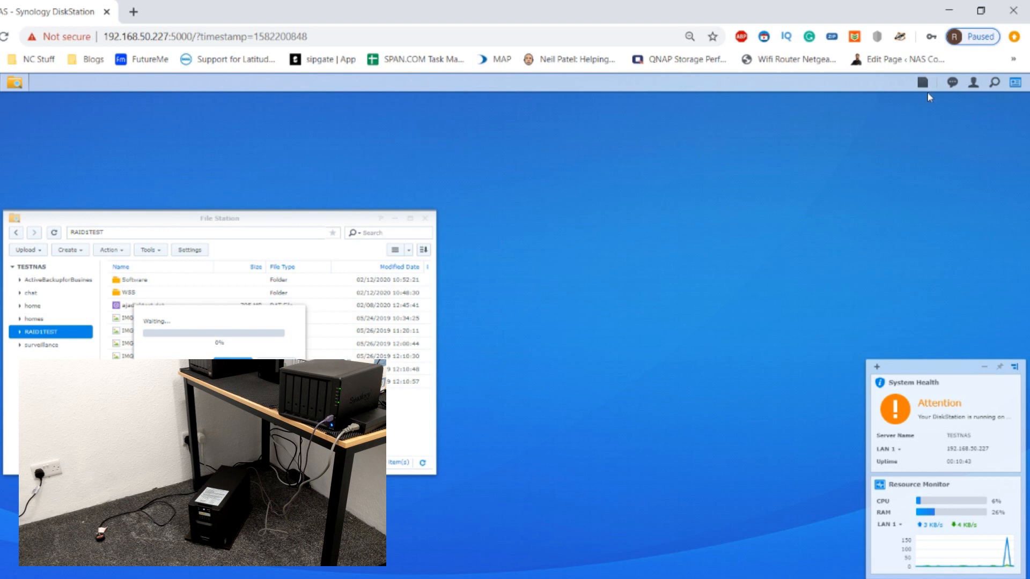
Watch the Christmas 19 copy task finish, then hide its progress dialog
left_click(923, 83)
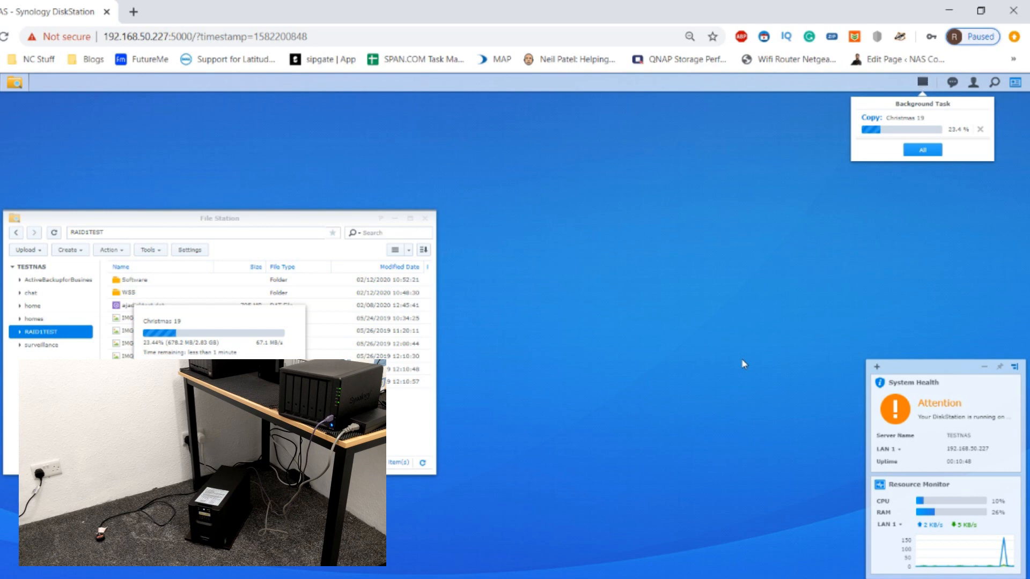
mouse_move(446, 366)
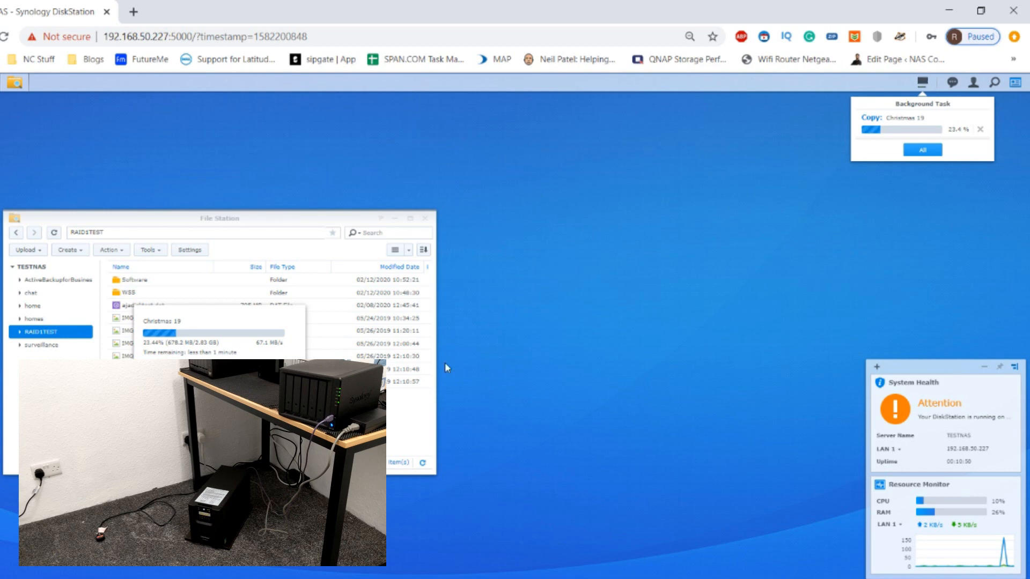
mouse_move(938, 169)
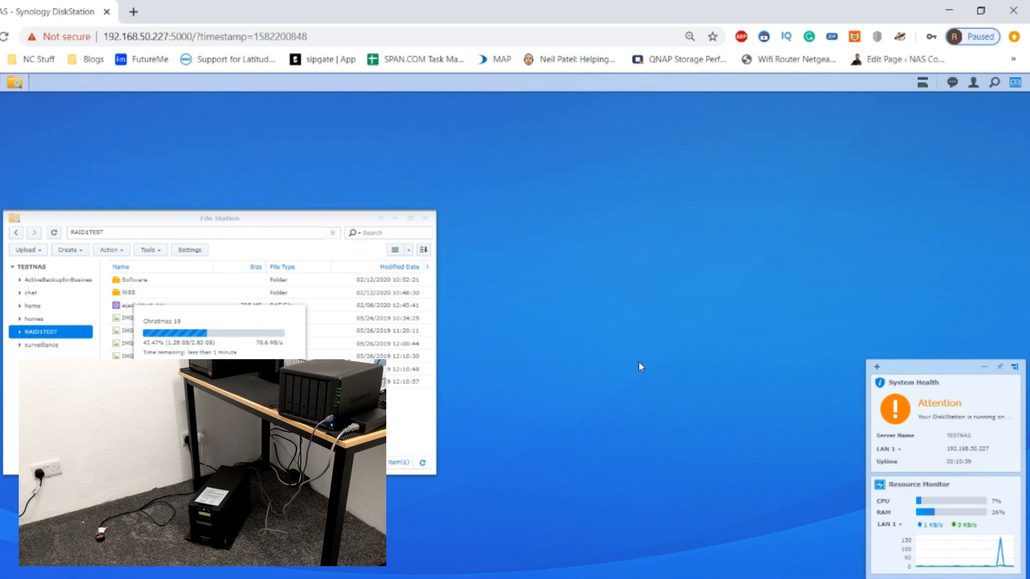
mouse_move(931, 107)
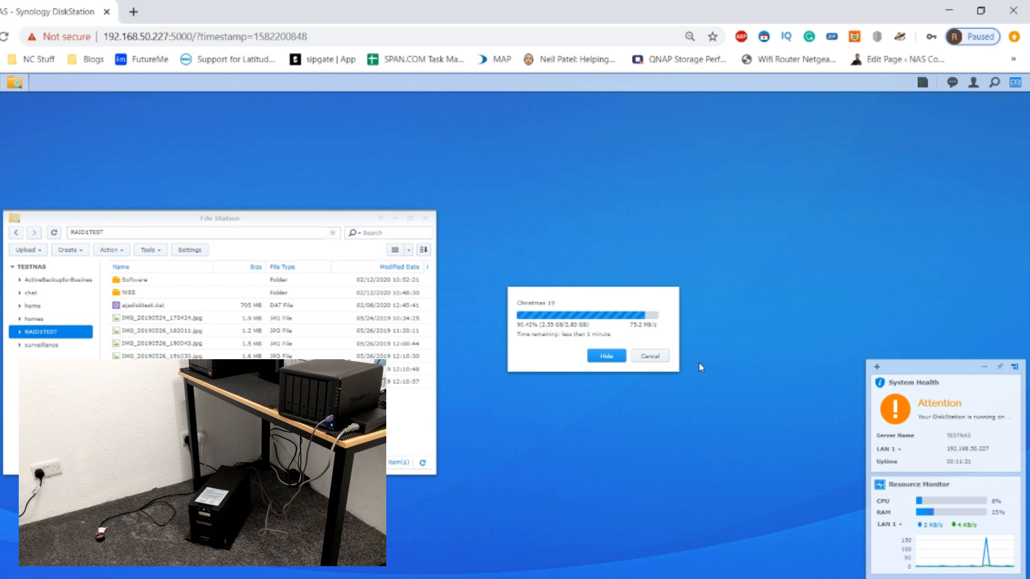
left_click(605, 355)
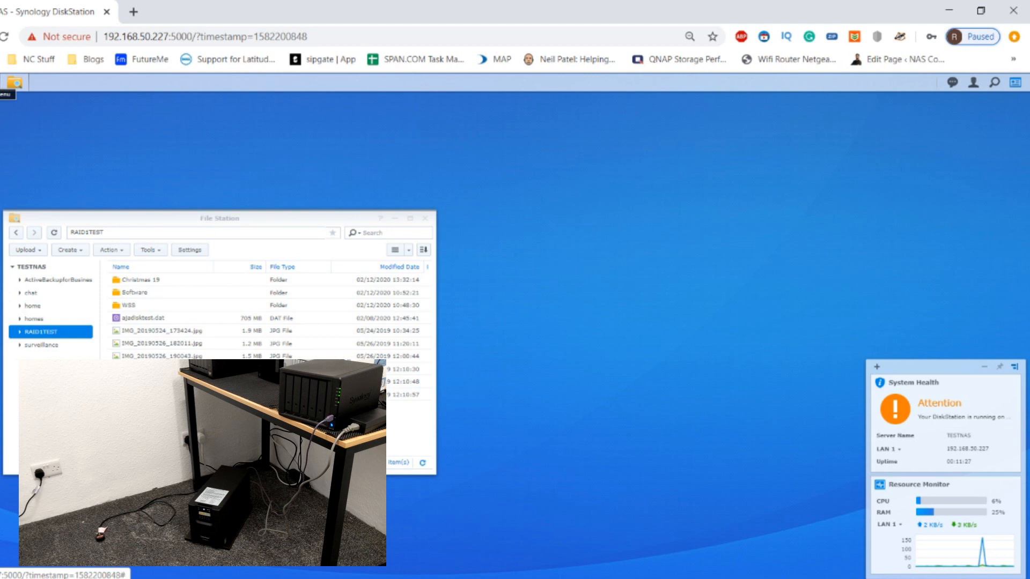
mouse_move(14, 83)
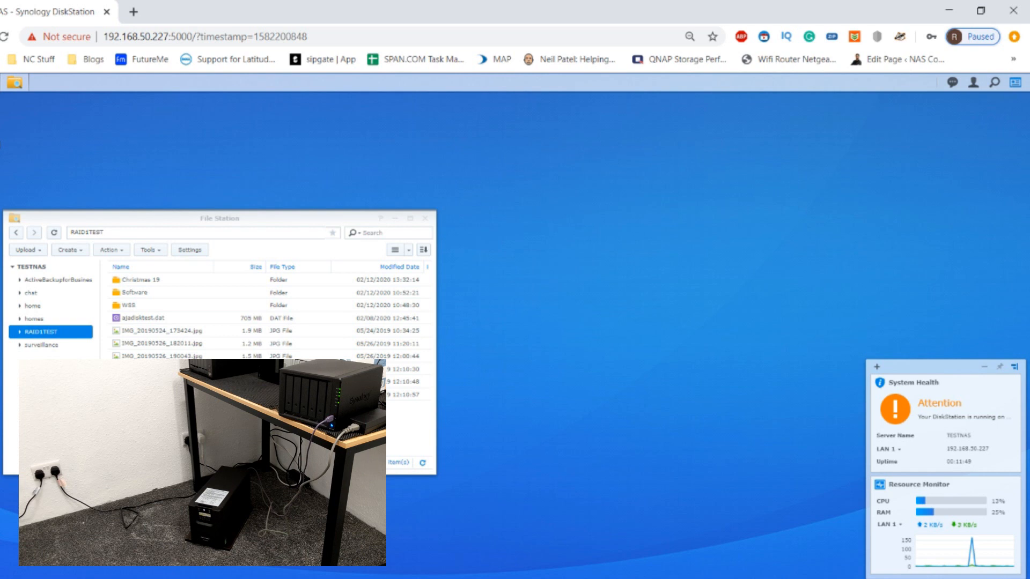
mouse_move(885, 335)
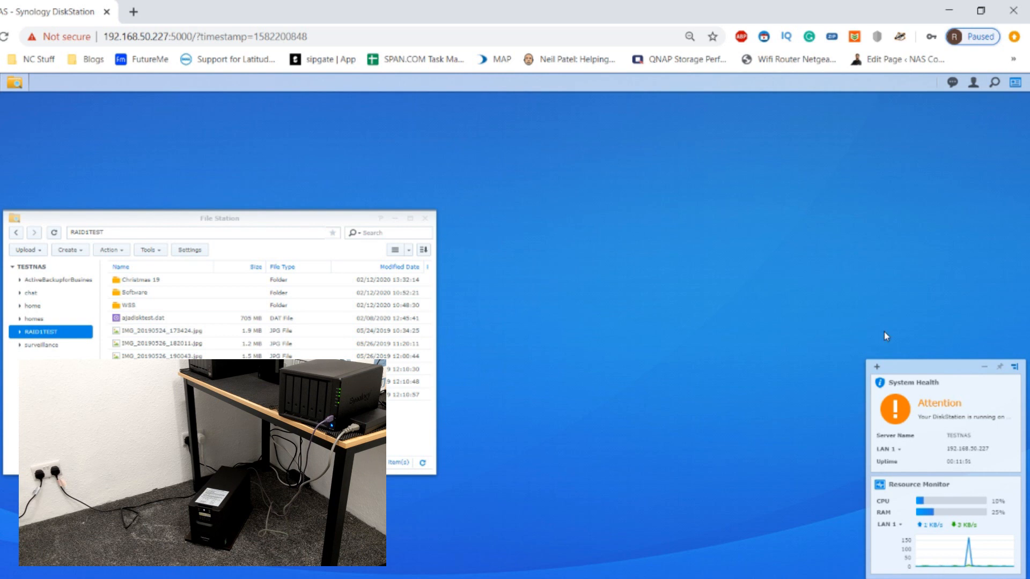
mouse_move(952, 409)
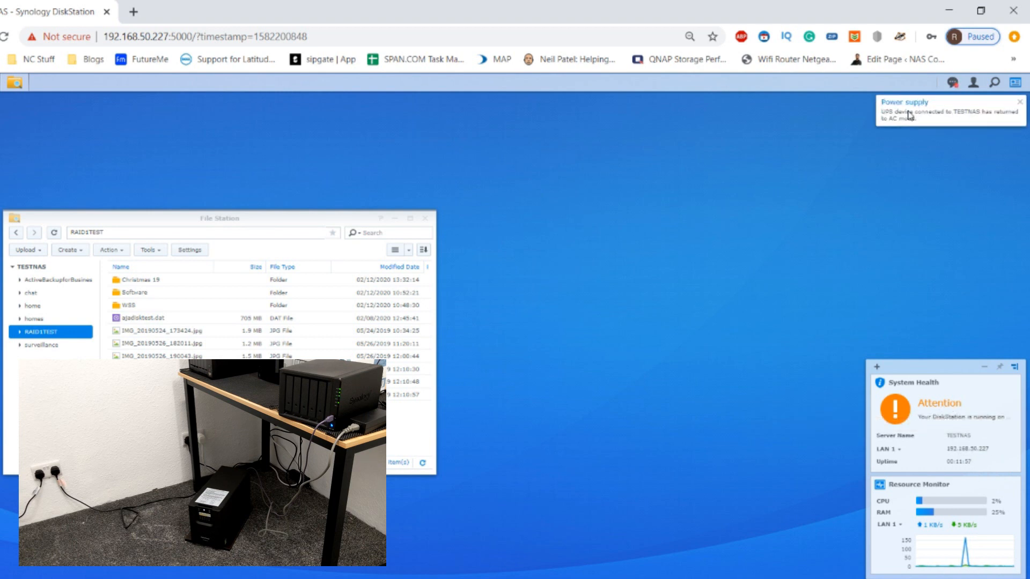
mouse_move(894, 131)
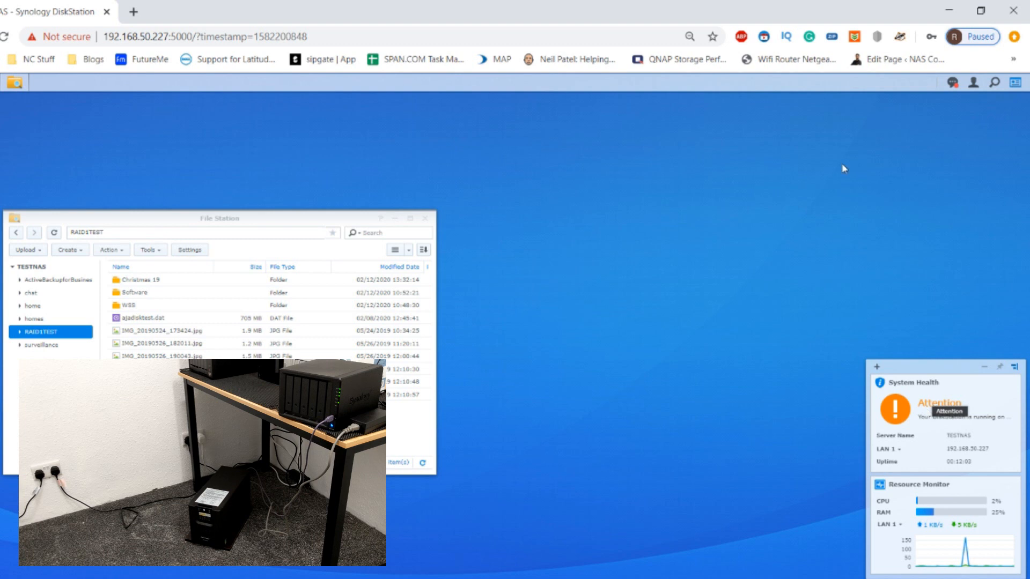
Acknowledge the UPS returned-to-AC notification and reload the DSM page
left_click(952, 83)
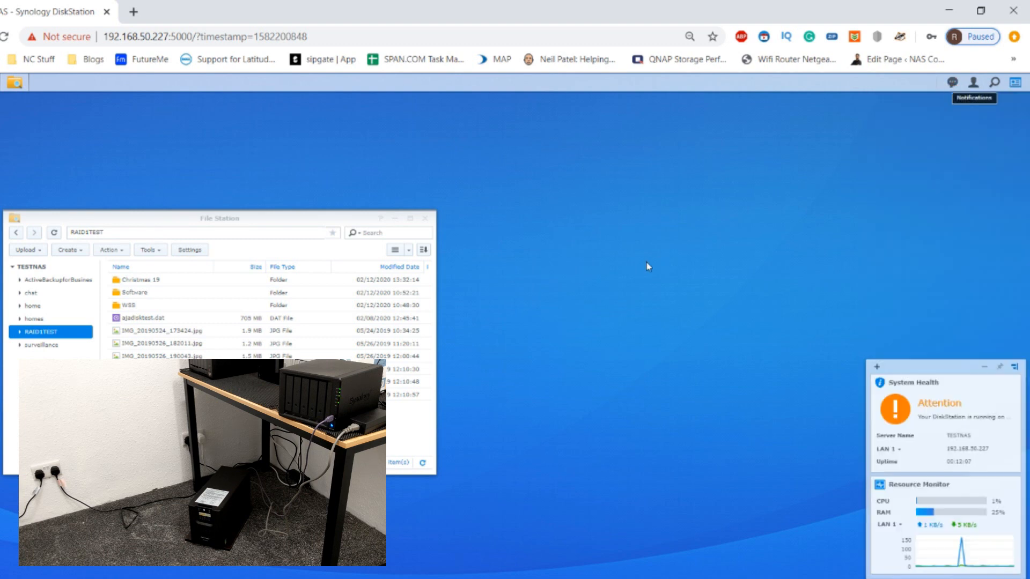
mouse_move(607, 24)
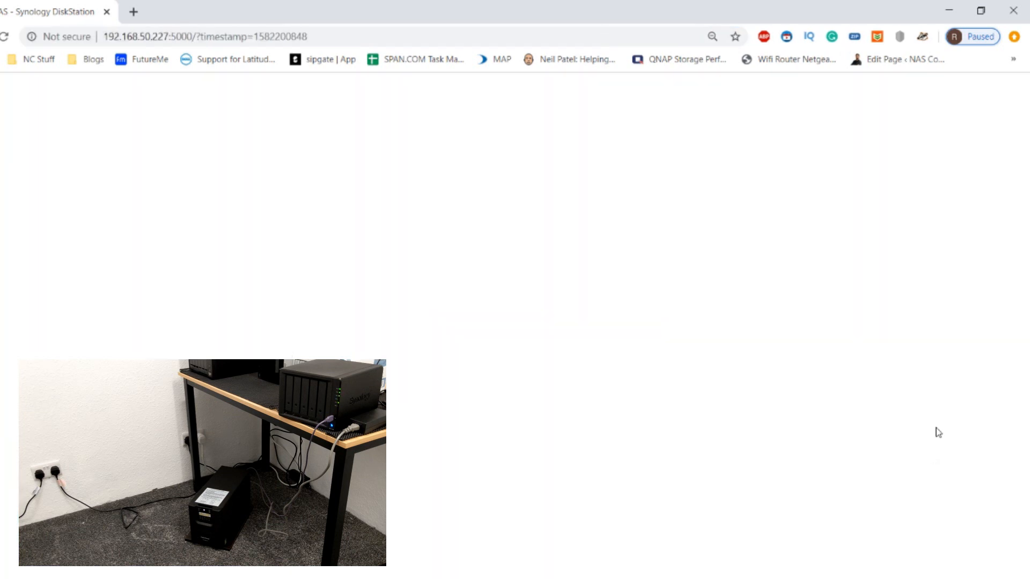
mouse_move(929, 405)
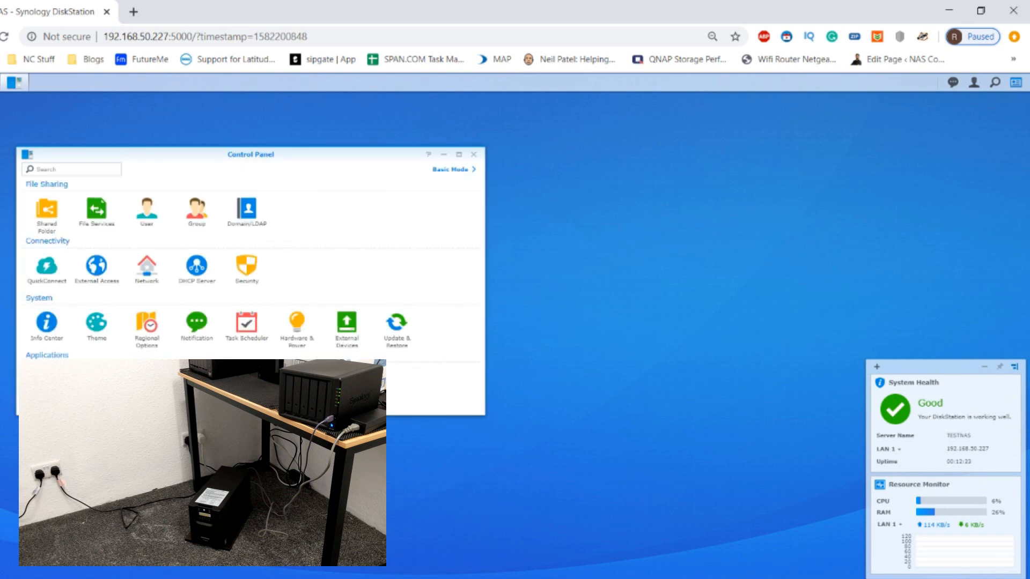
Return to the UPS page of Hardware & Power, now showing UPS support enabled
left_click(296, 326)
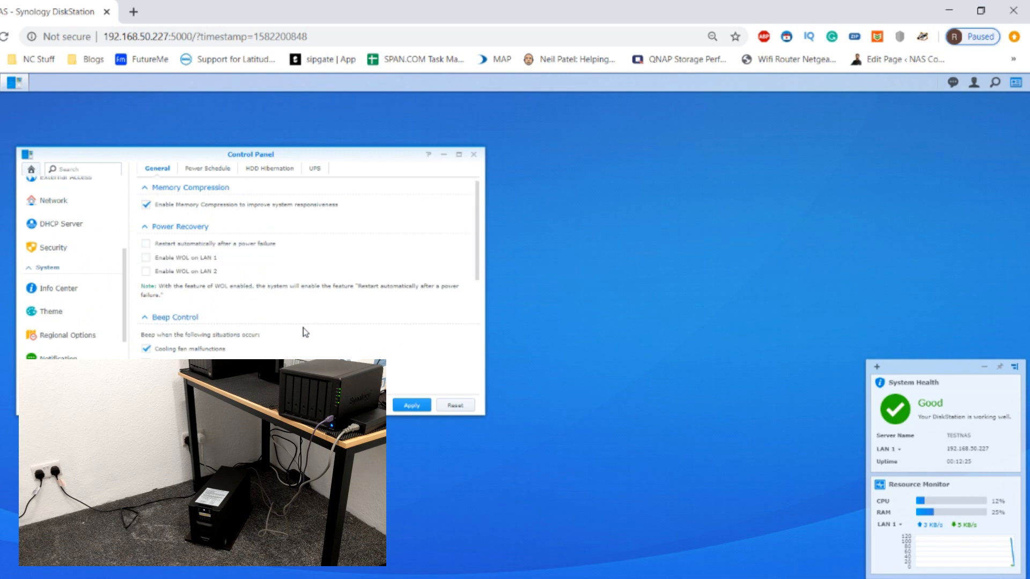
mouse_move(324, 155)
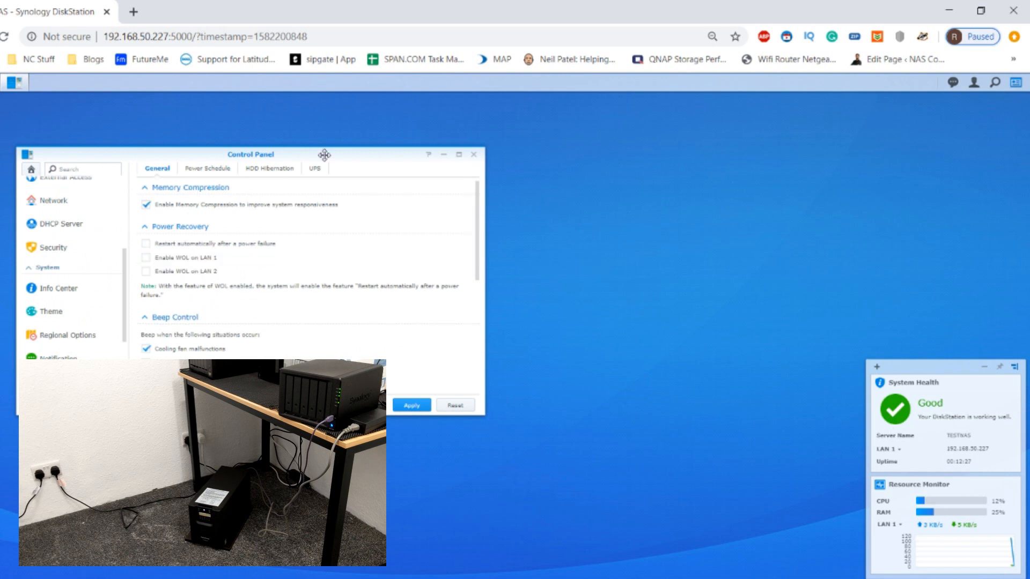
left_click(315, 168)
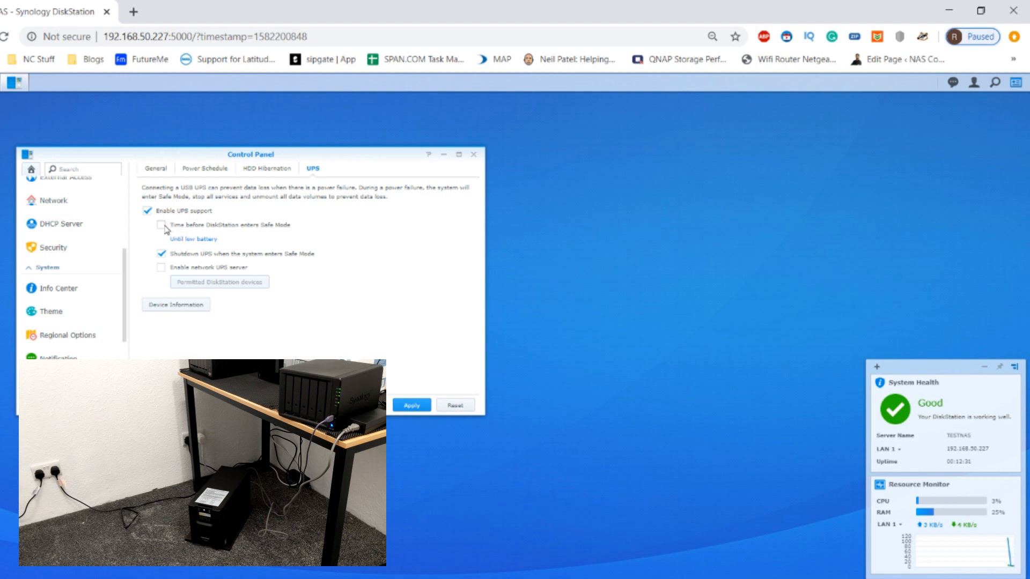
Set a 15-second delay before the DiskStation enters Safe Mode and apply it
left_click(162, 224)
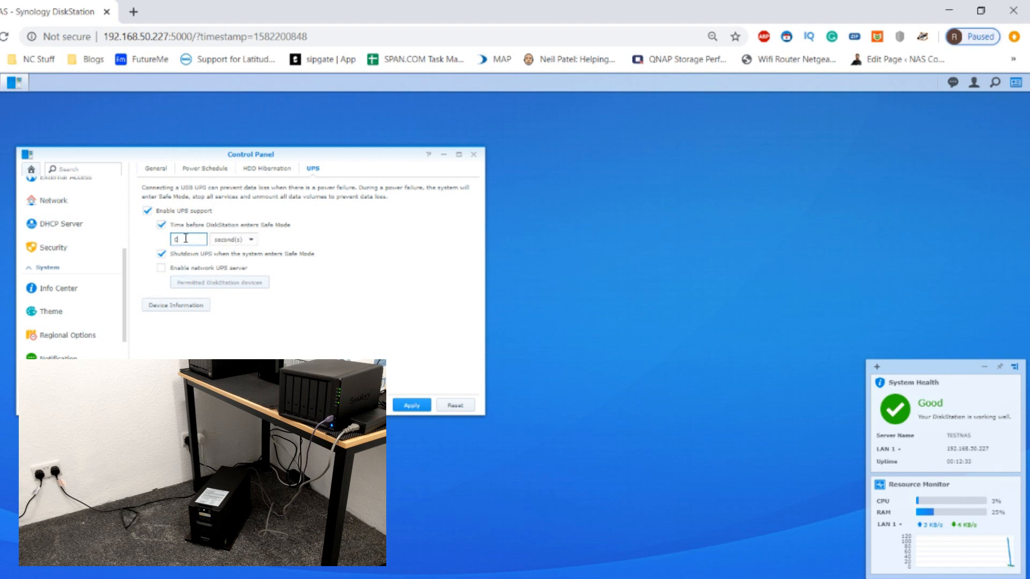
type("5")
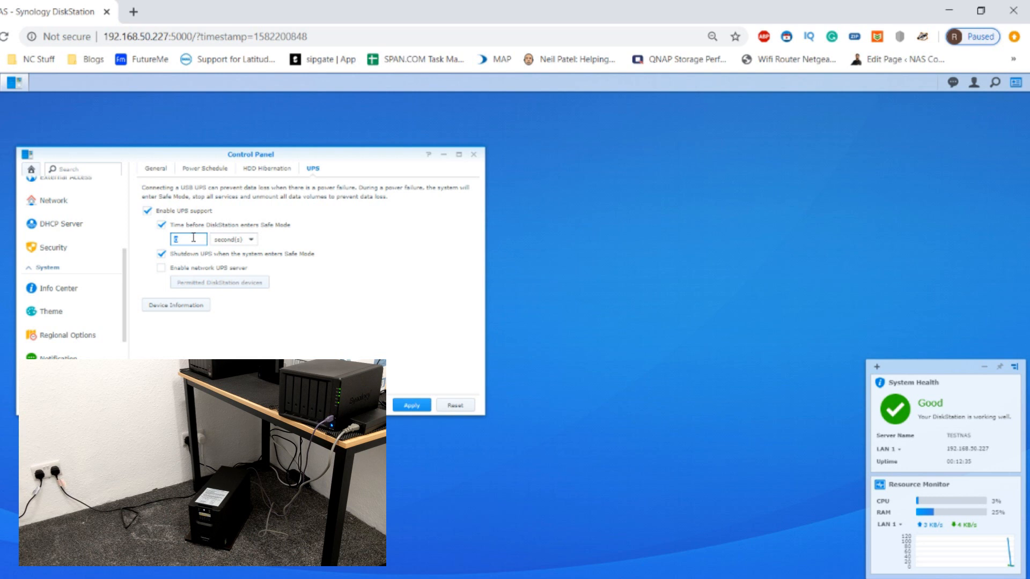
type("15")
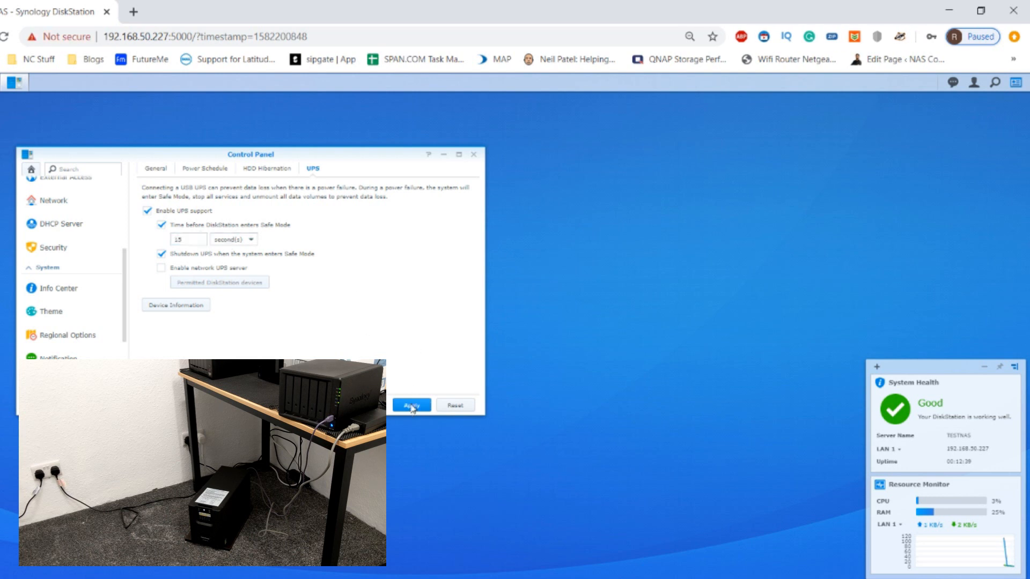
left_click(411, 405)
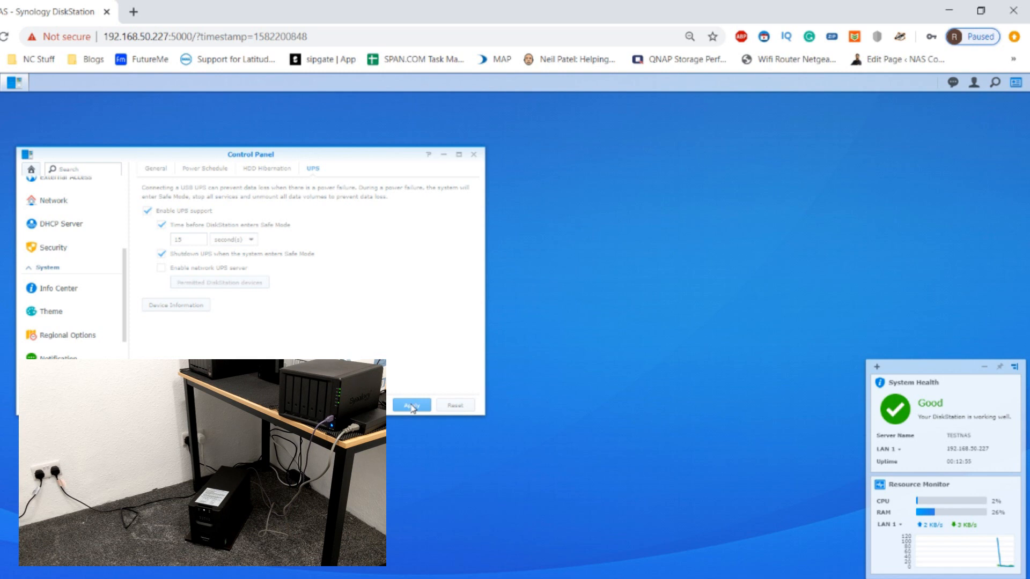
Apply the 15-second Safe Mode setting and close Control Panel
left_click(411, 404)
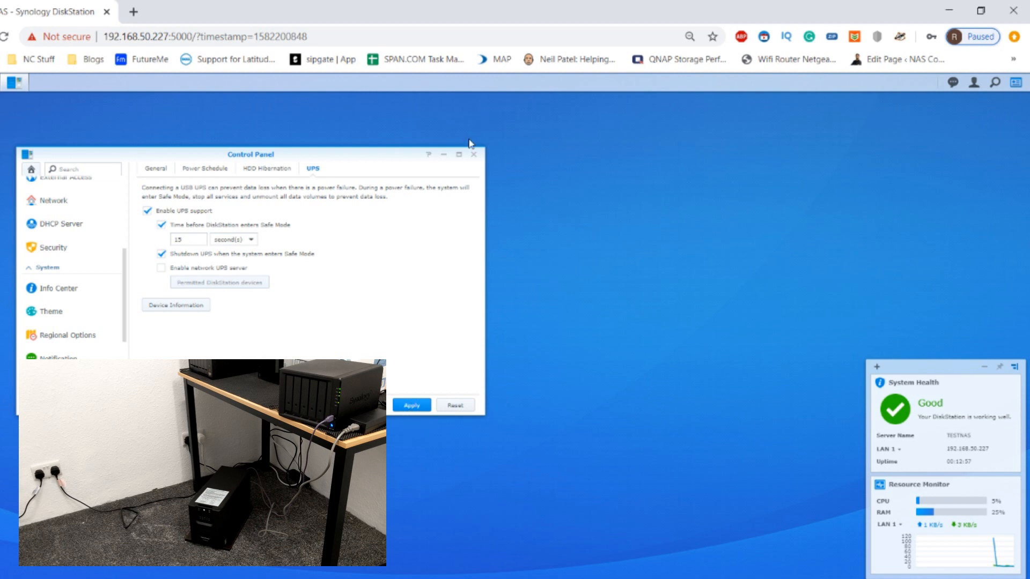
mouse_move(473, 159)
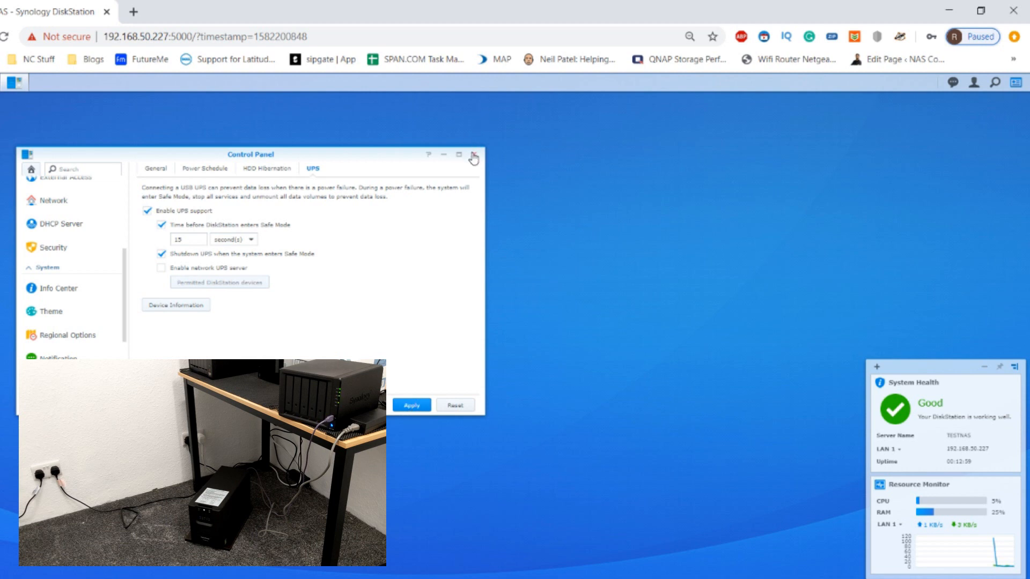
left_click(473, 159)
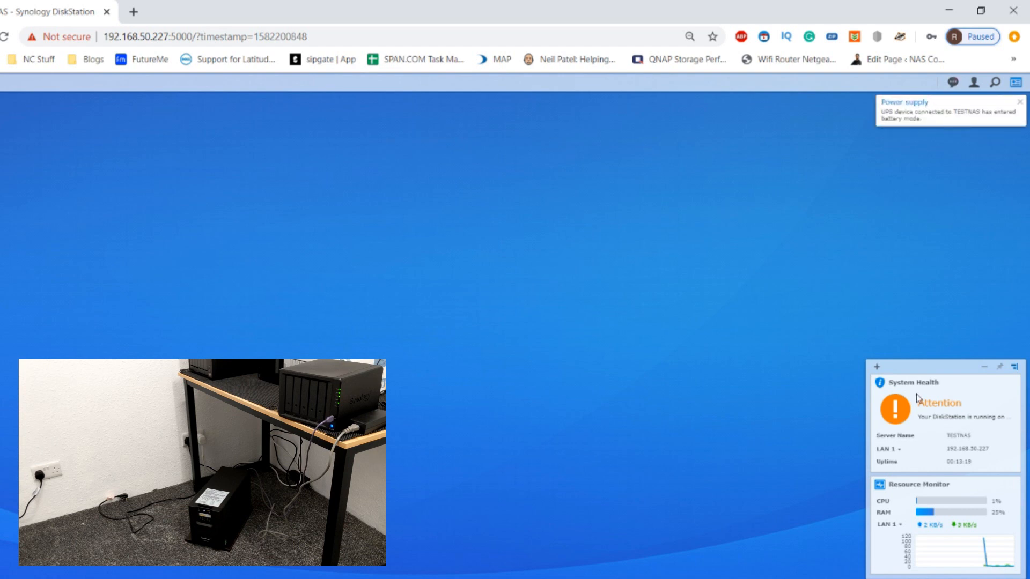
mouse_move(339, 178)
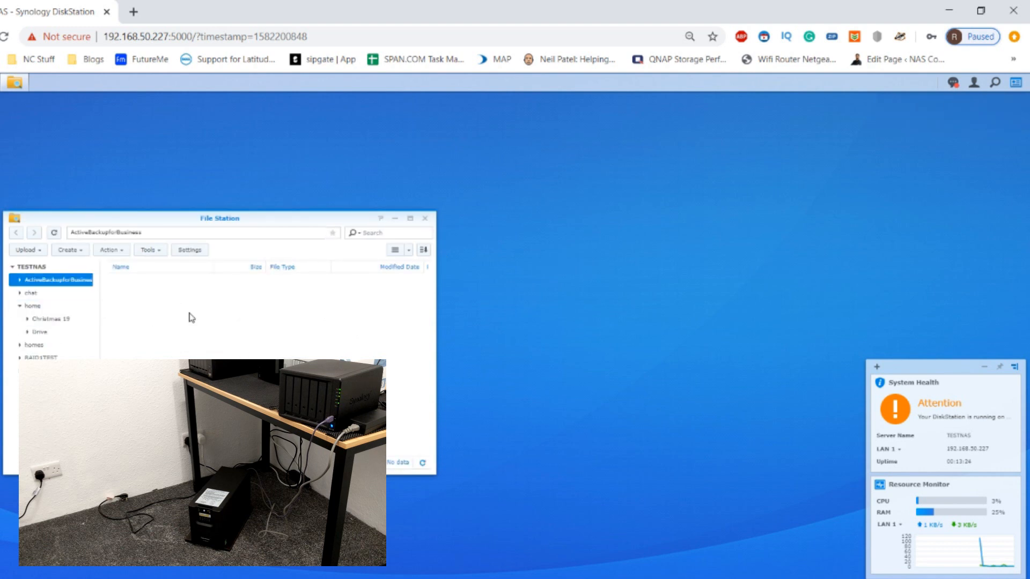
Browse Christmas 19, check a photo's actions, then RAID1TEST and its Software folder on battery
left_click(50, 318)
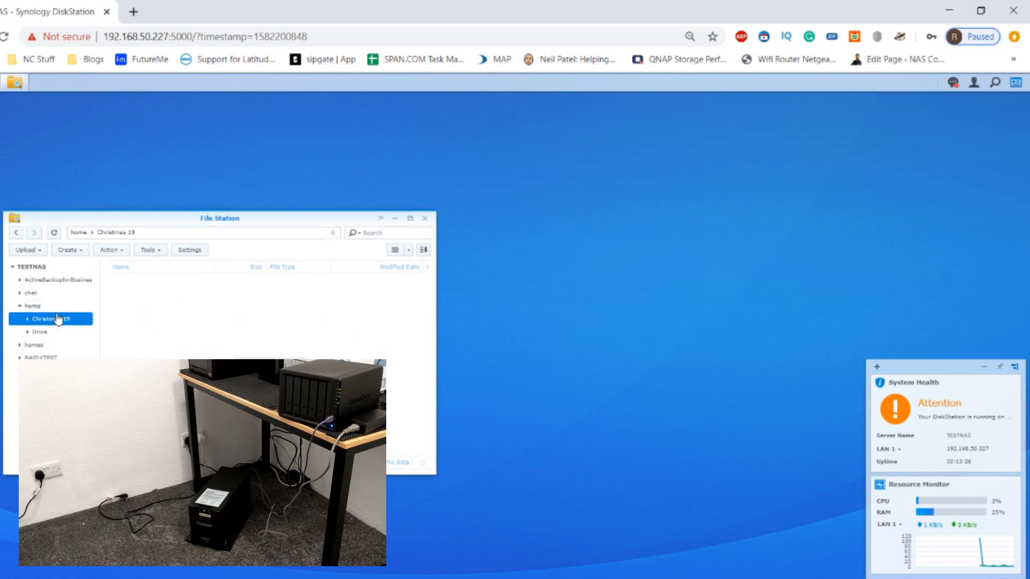
right_click(163, 318)
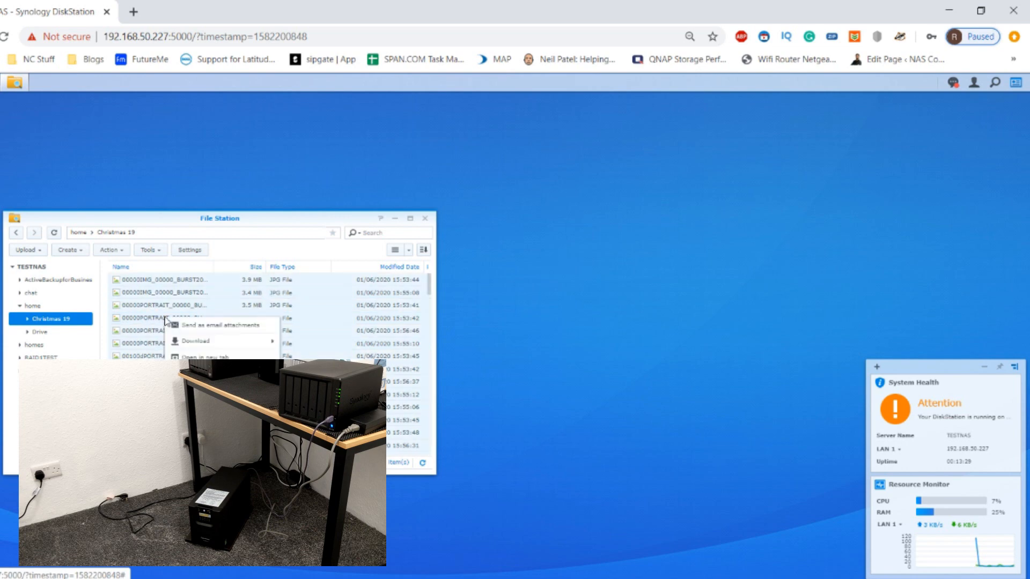
left_click(41, 356)
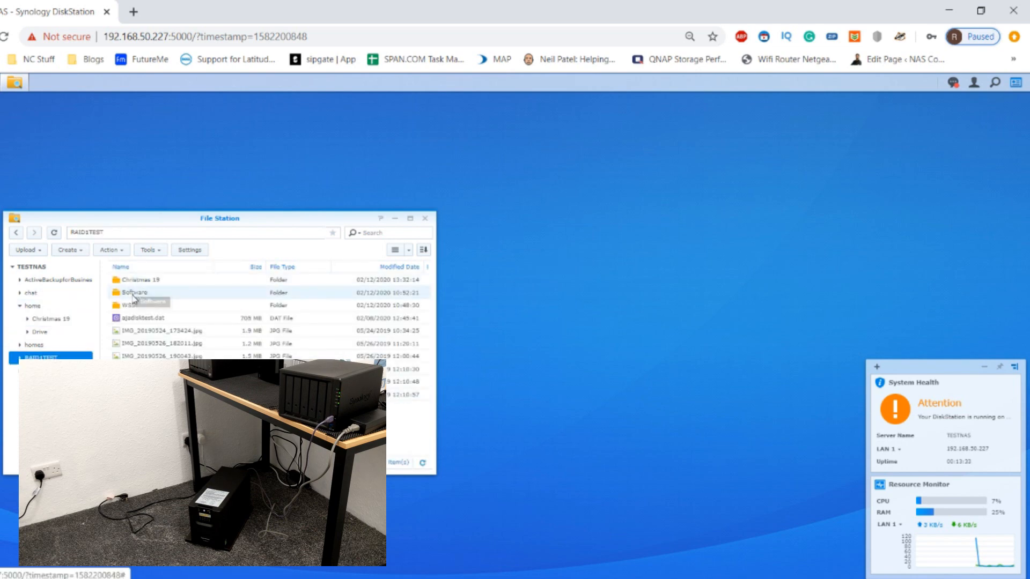
double_click(134, 292)
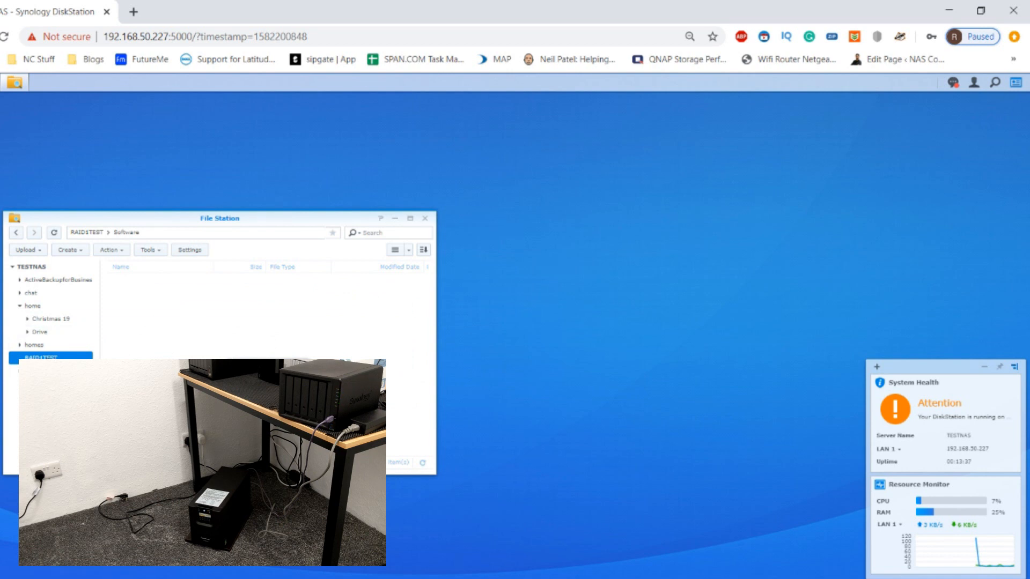
Browse Drive, Christmas 19 and home, then close File Station
left_click(39, 331)
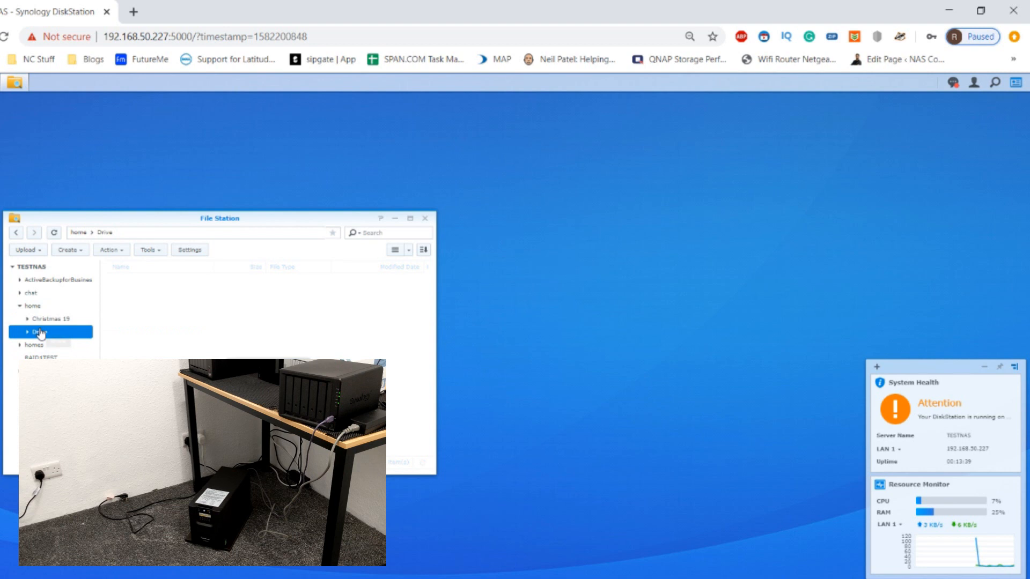
mouse_move(50, 319)
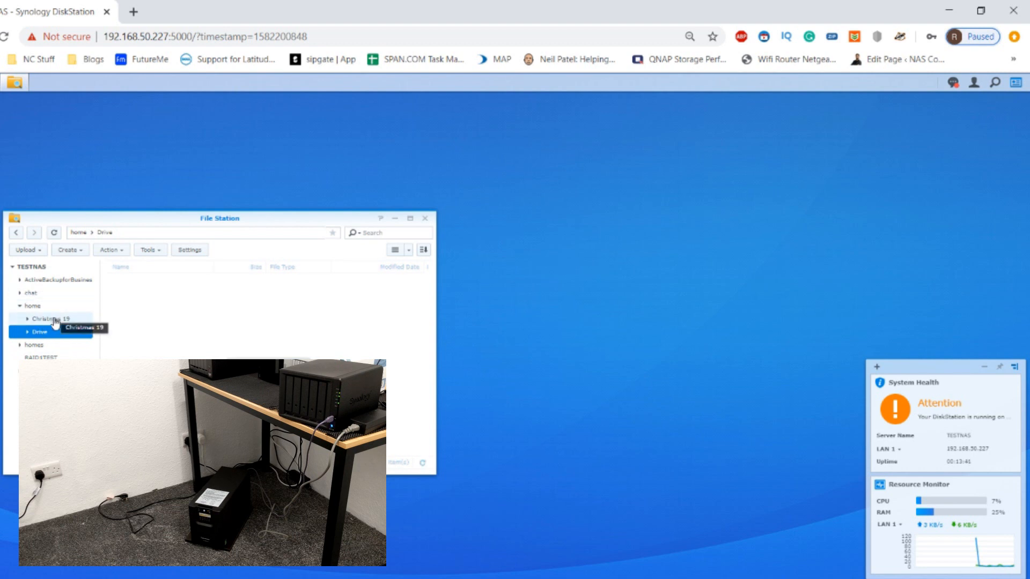
left_click(49, 319)
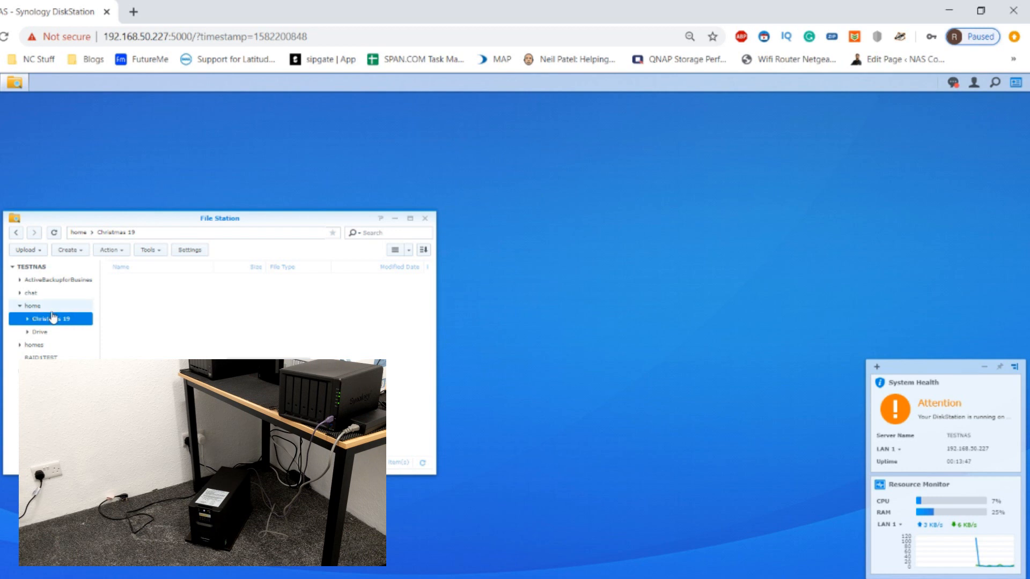
left_click(31, 306)
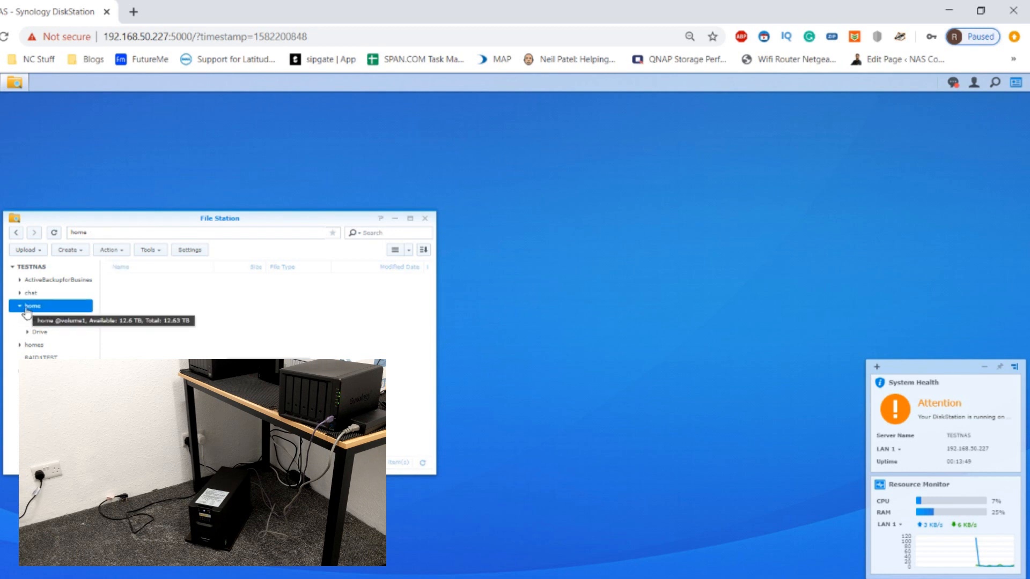
left_click(425, 218)
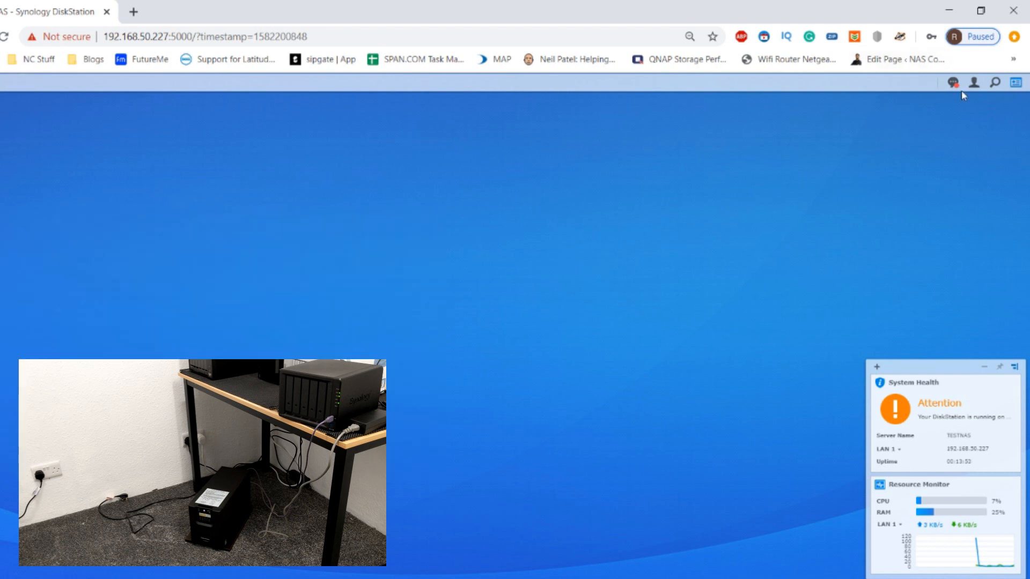
left_click(953, 83)
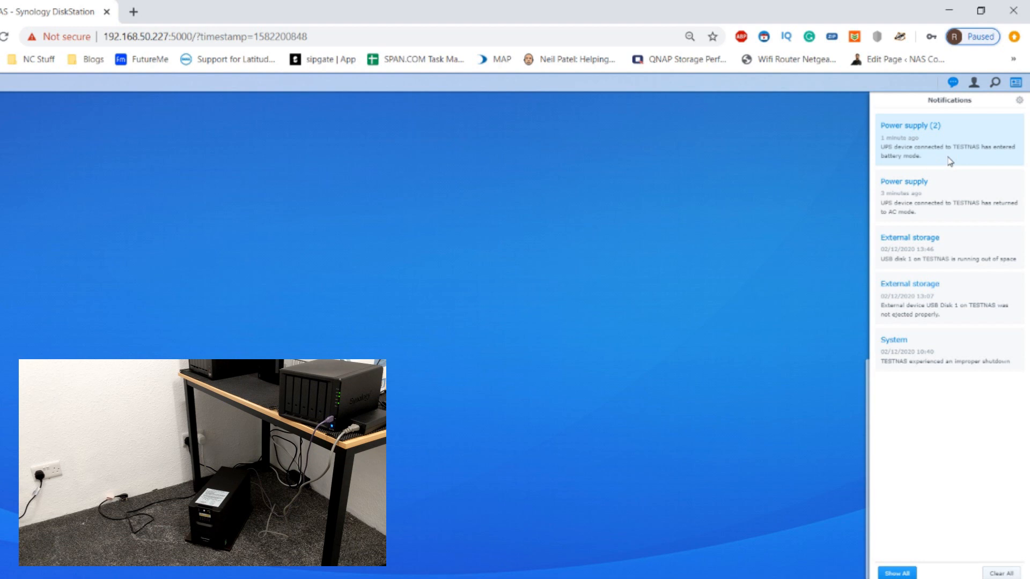
mouse_move(819, 218)
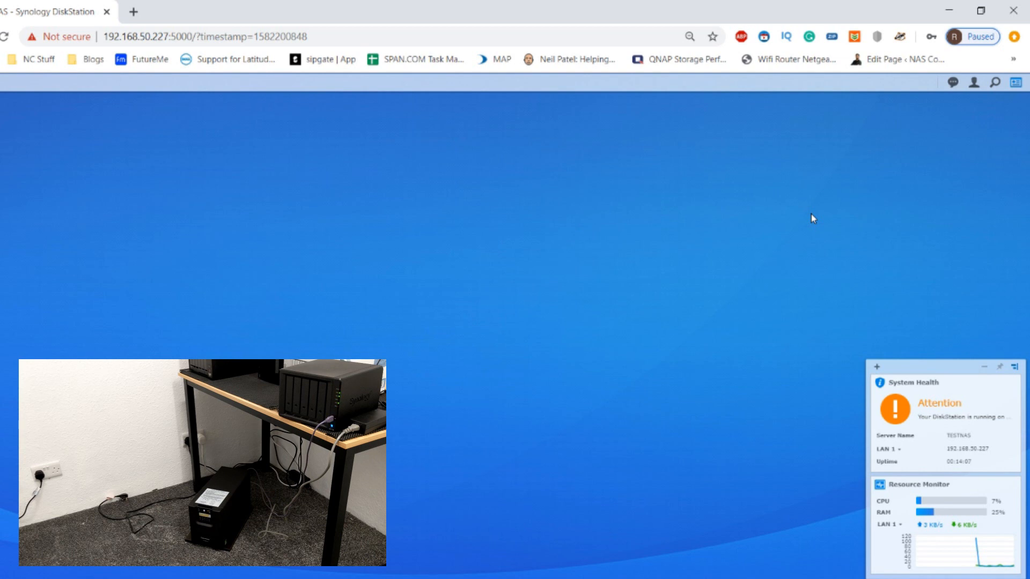
mouse_move(165, 139)
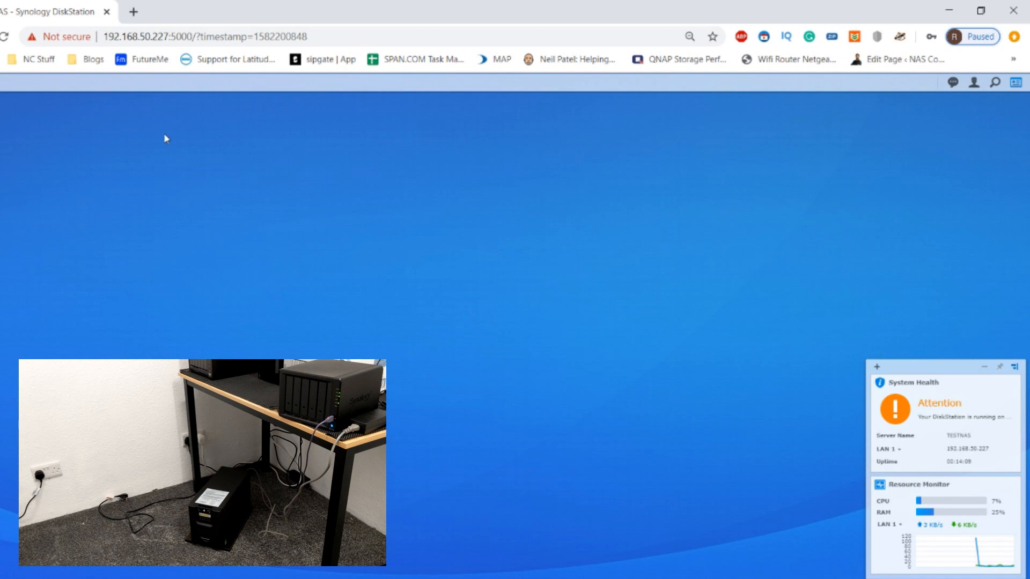
mouse_move(8, 131)
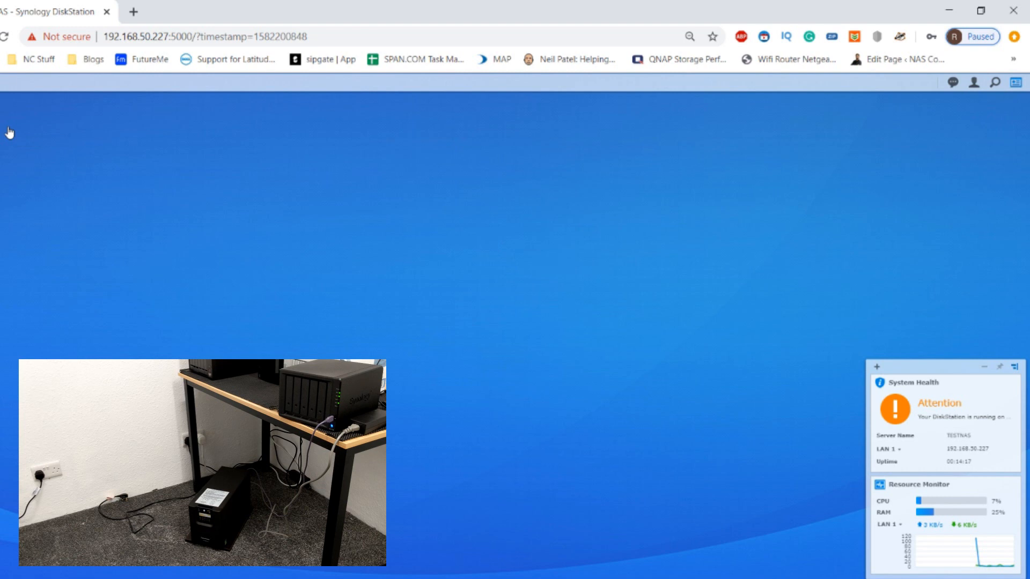
mouse_move(3, 241)
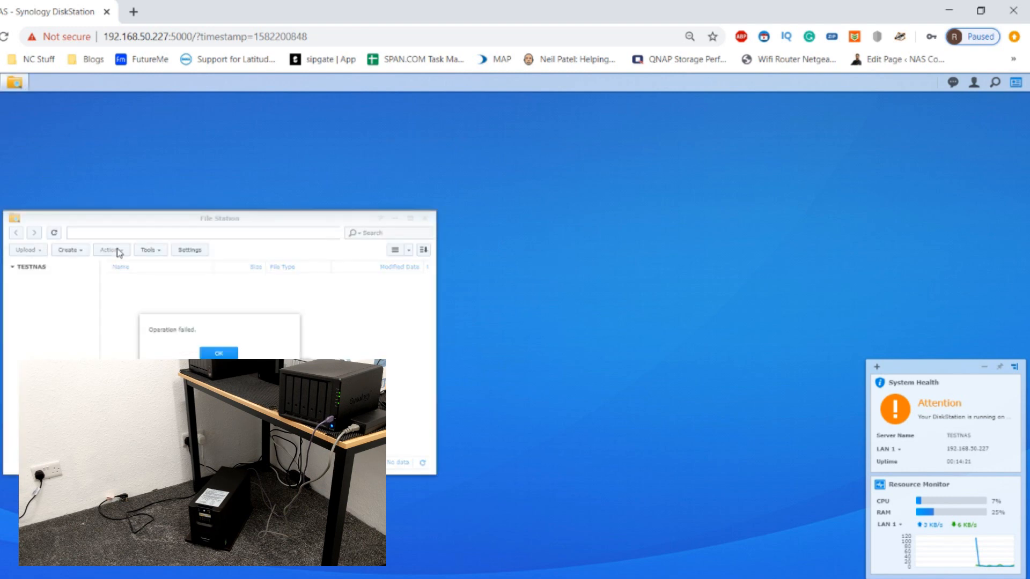
Dismiss the 'Operation failed.' message in File Station as the NAS connection drops
left_click(218, 353)
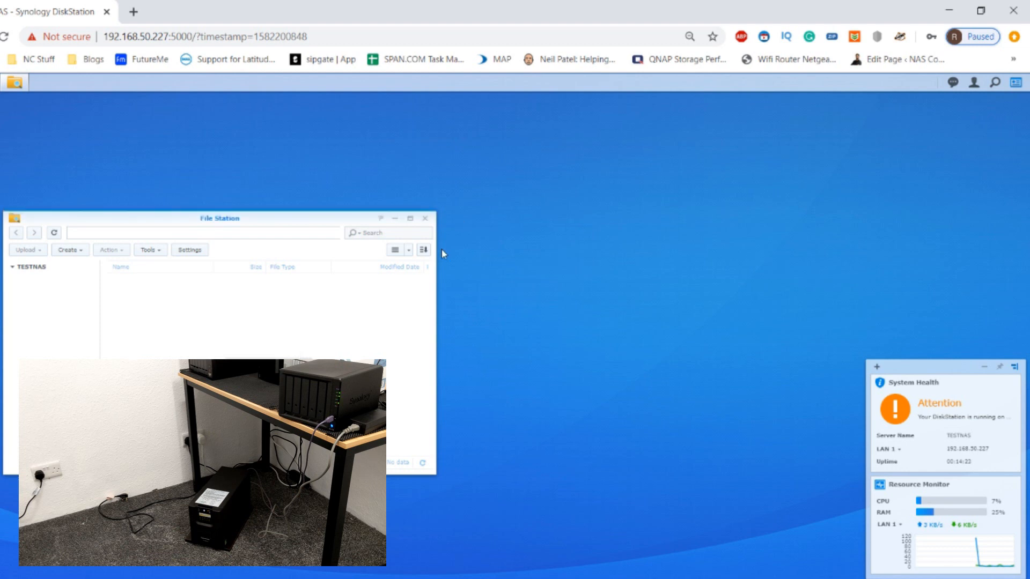
left_click(425, 218)
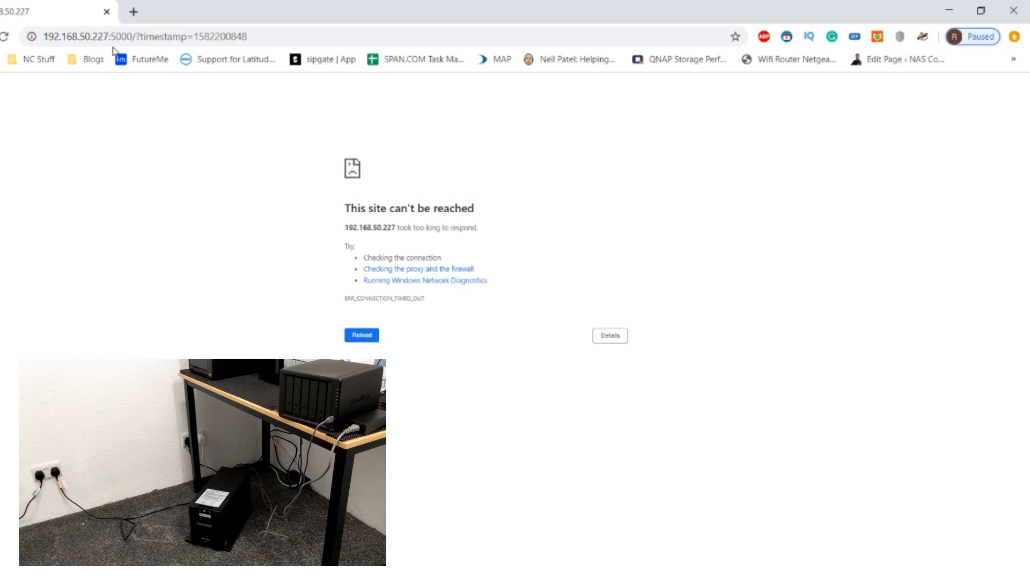
mouse_move(233, 29)
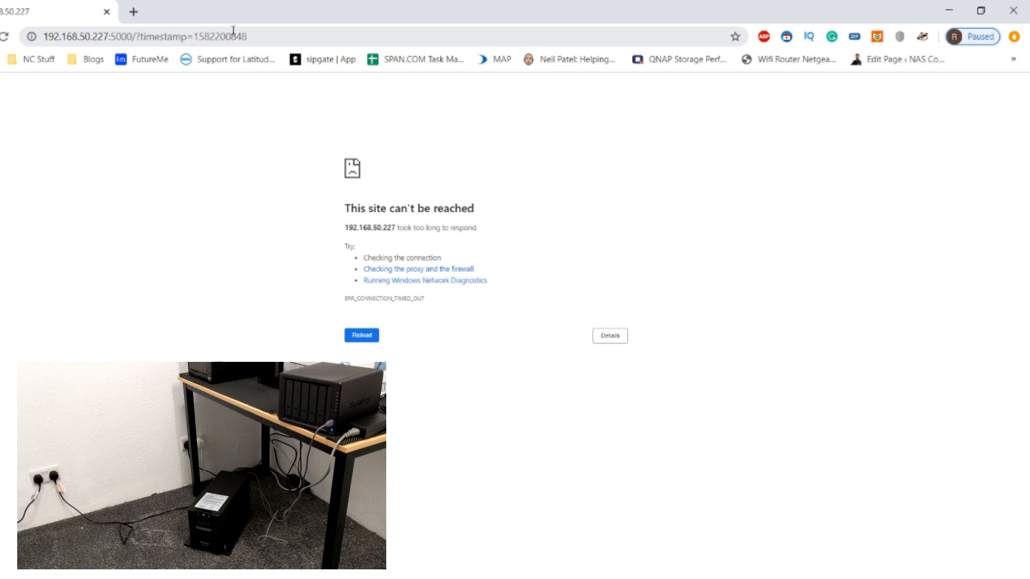
Reload the NAS page and sign in to TESTNAS with username and password
left_click(361, 335)
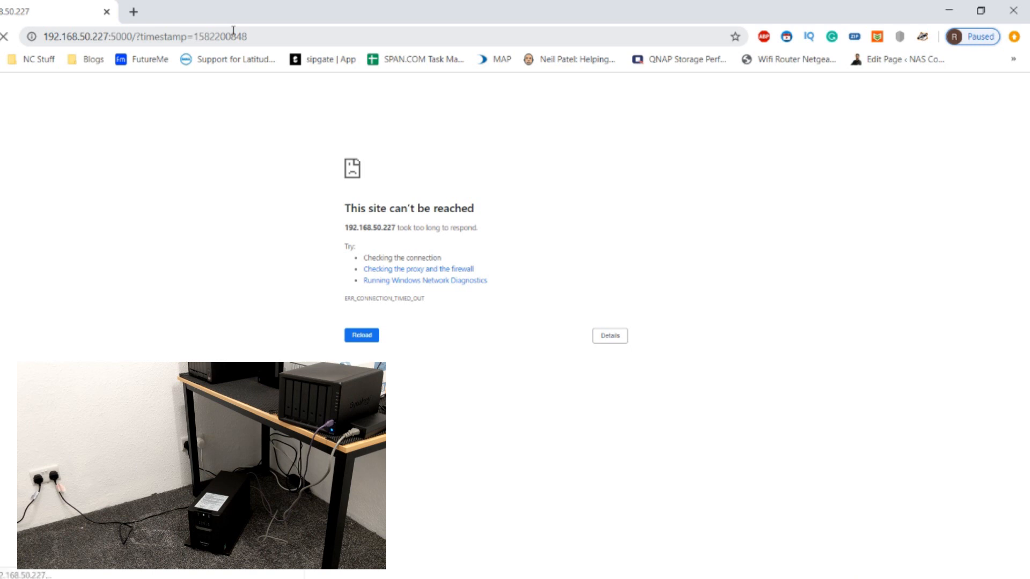
left_click(360, 335)
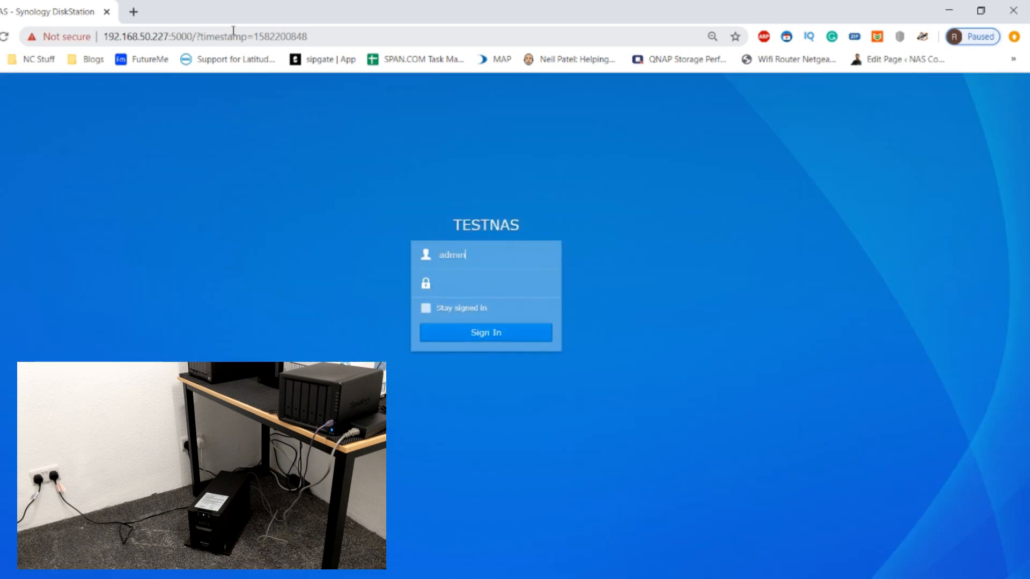
left_click(485, 332)
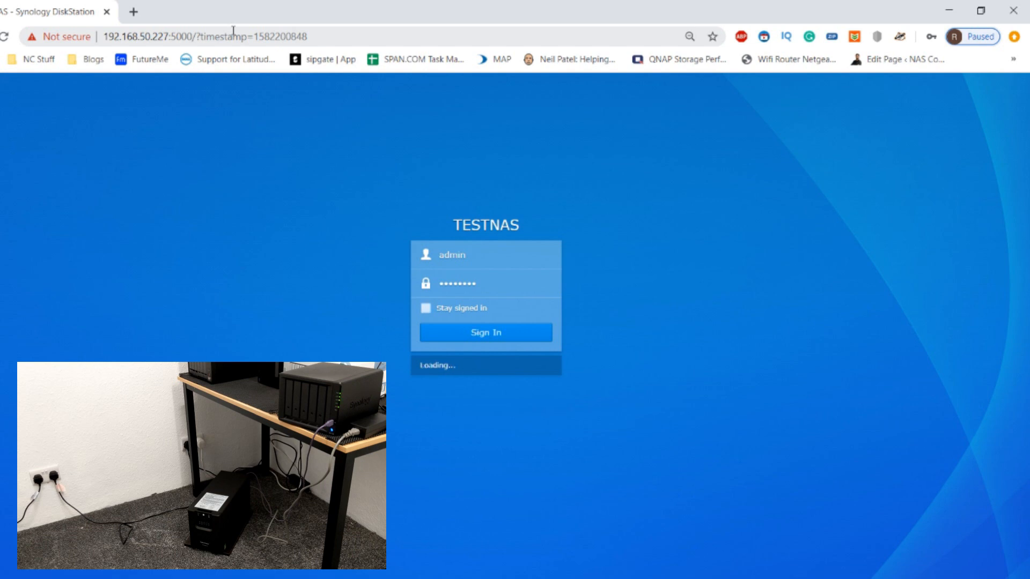
left_click(485, 333)
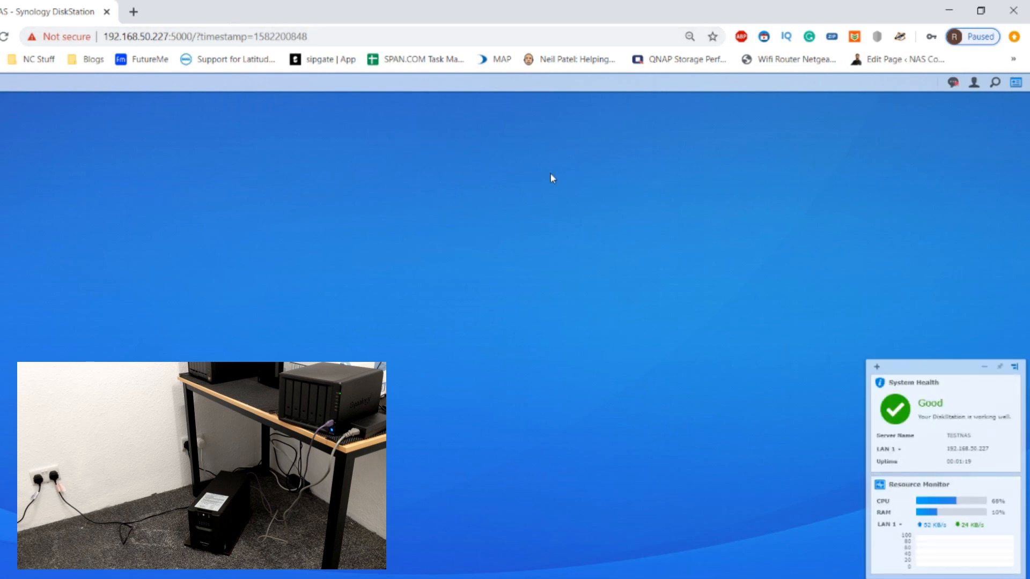
mouse_move(952, 83)
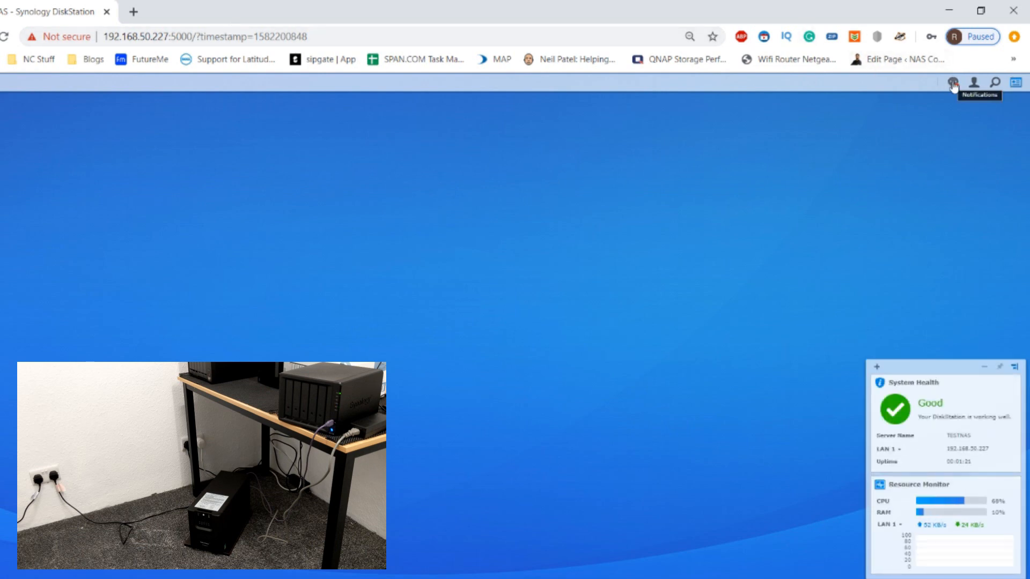
Show the notifications reporting TESTNAS connected to UPS after low-battery and battery-mode alerts
left_click(952, 82)
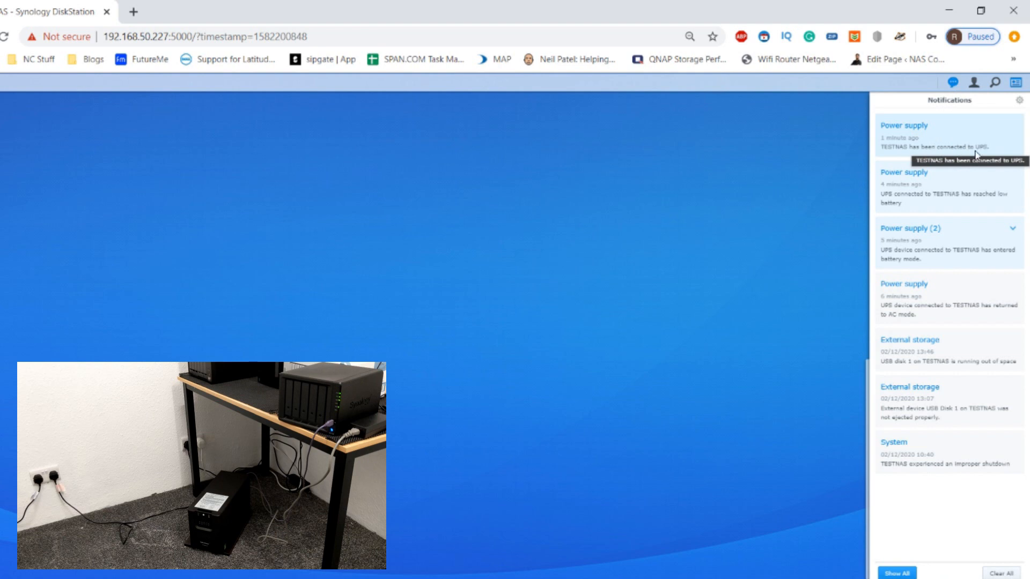
mouse_move(977, 155)
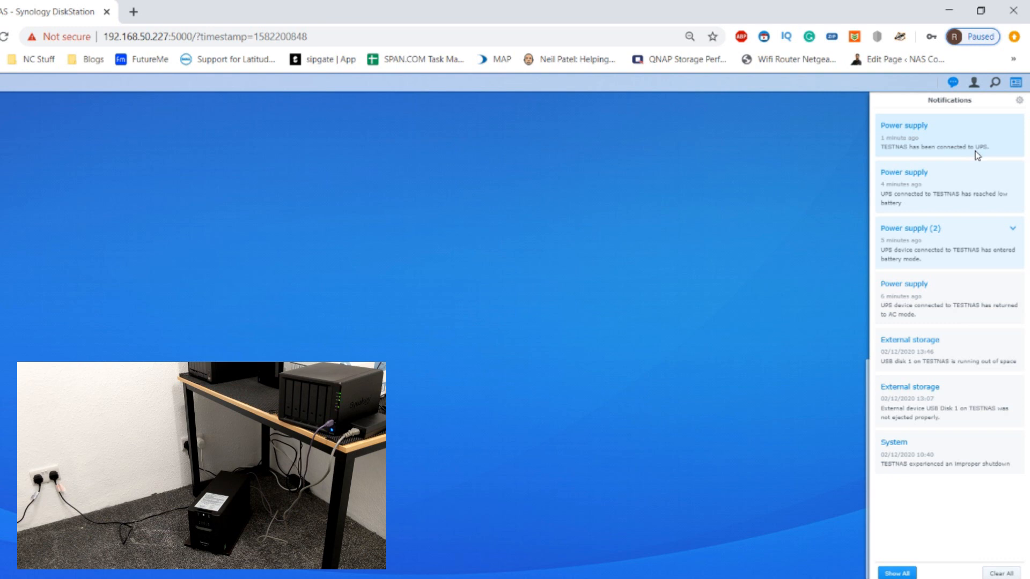